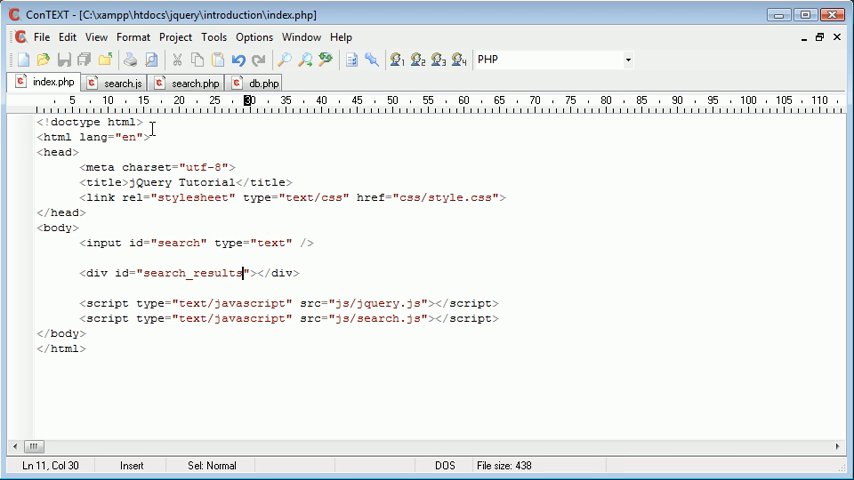
Review index.php with input#search, div#search_results and the jquery.js and search.js script tags.
click(192, 82)
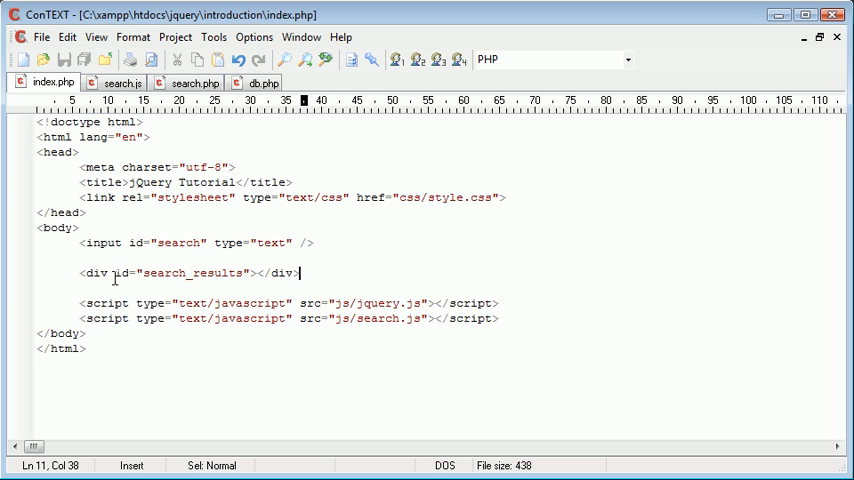
mouse_move(264, 324)
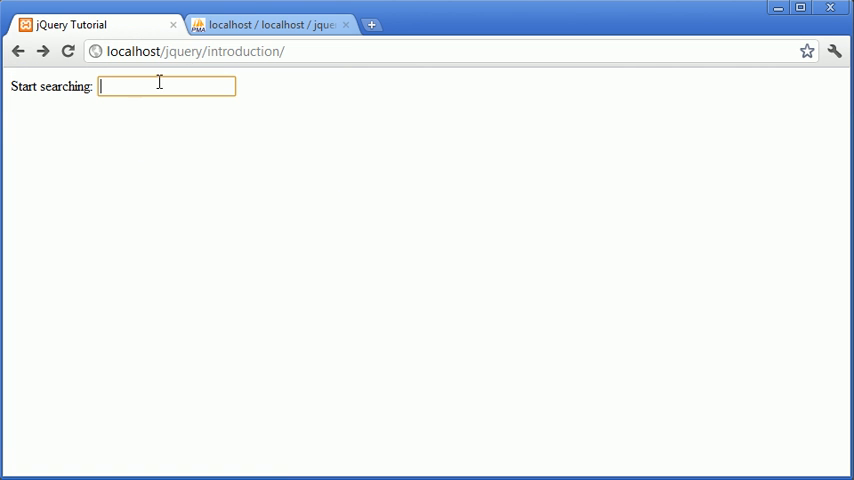
Try 'london' in the Chrome search box, then view the empty search.js and search.php and return to index.php.
text(london)
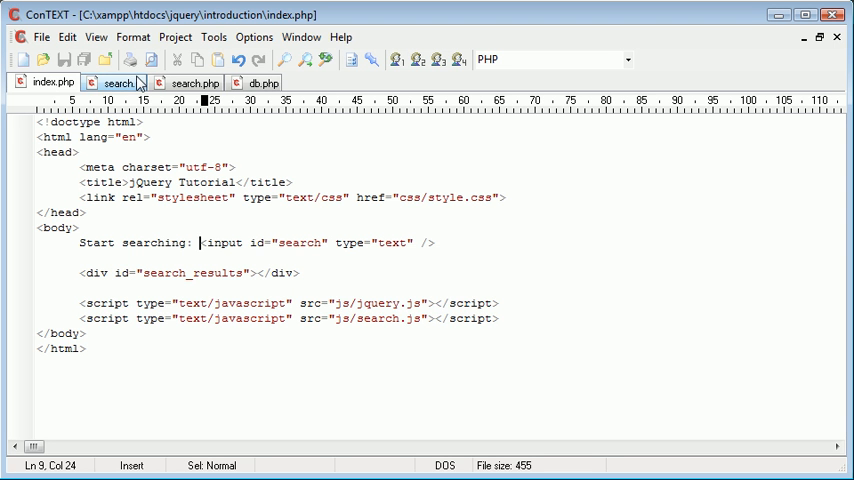
click(120, 82)
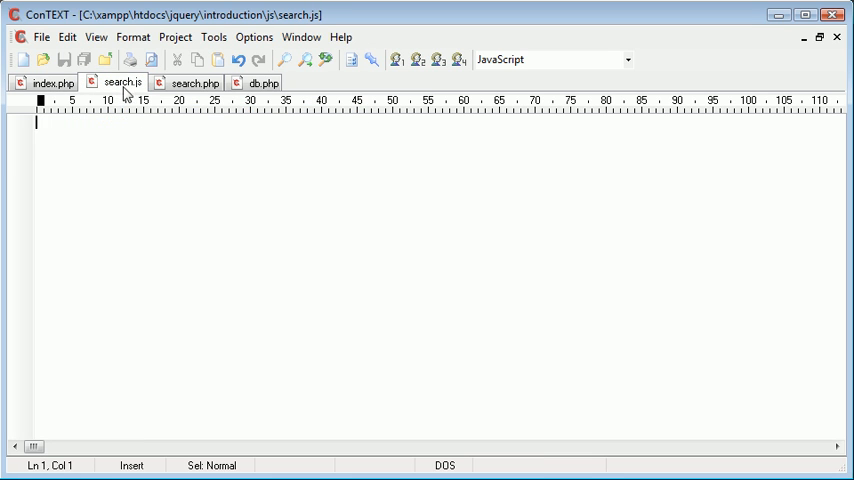
click(194, 82)
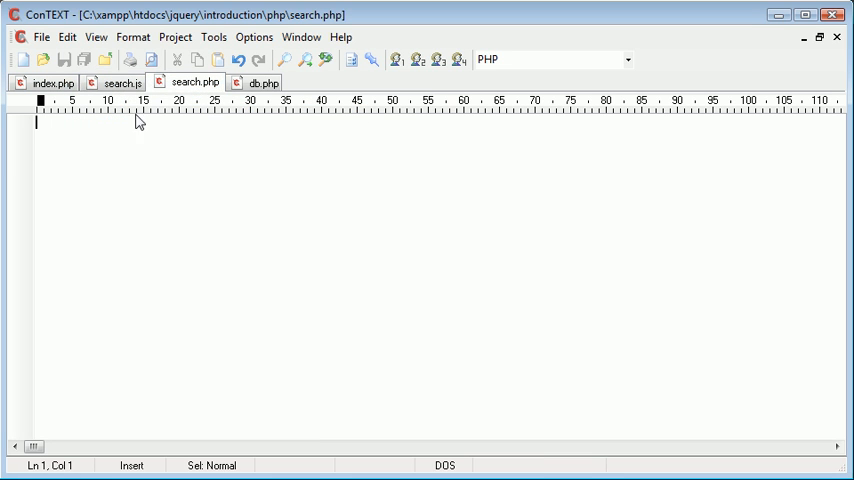
mouse_move(118, 84)
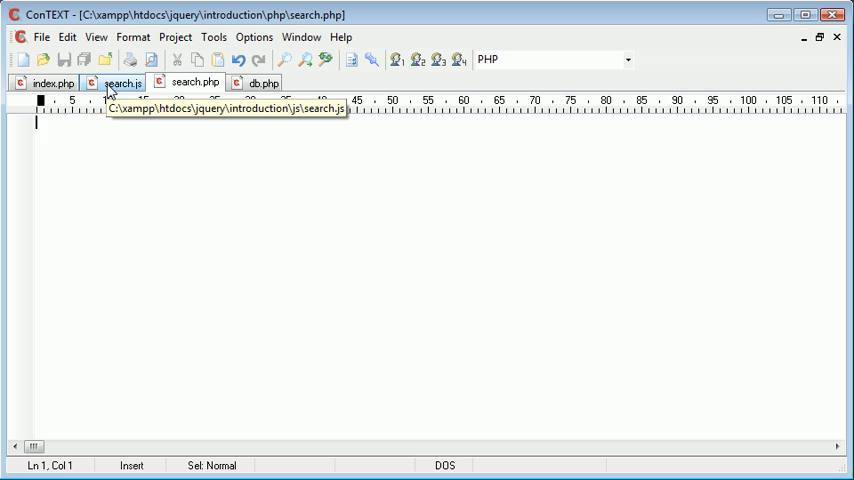
click(50, 84)
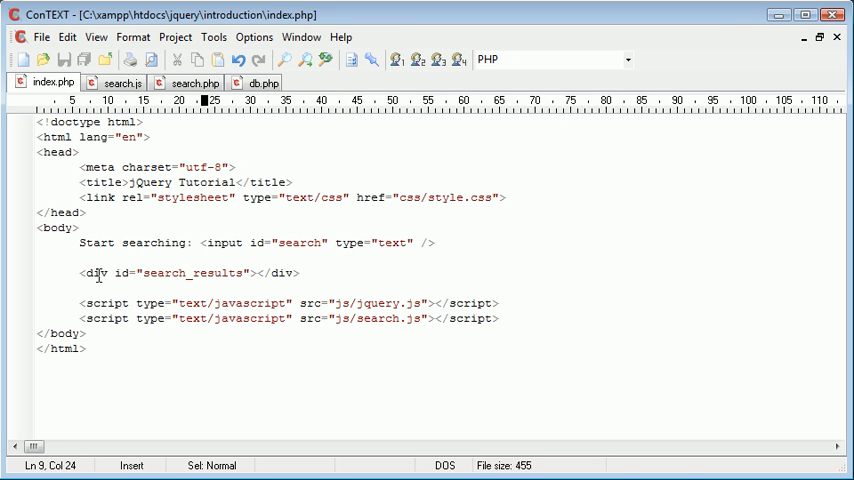
click(312, 272)
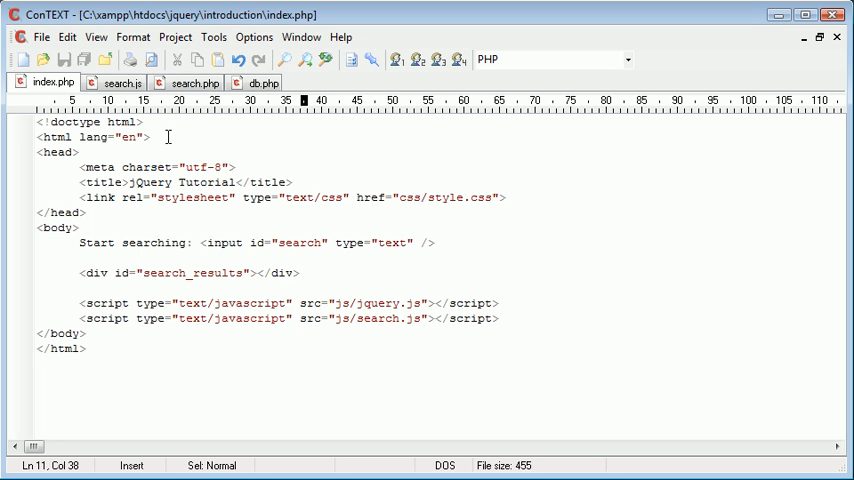
In search.js, begin $('#search').keyup(function() { }) after confirming the input id in index.php.
click(120, 84)
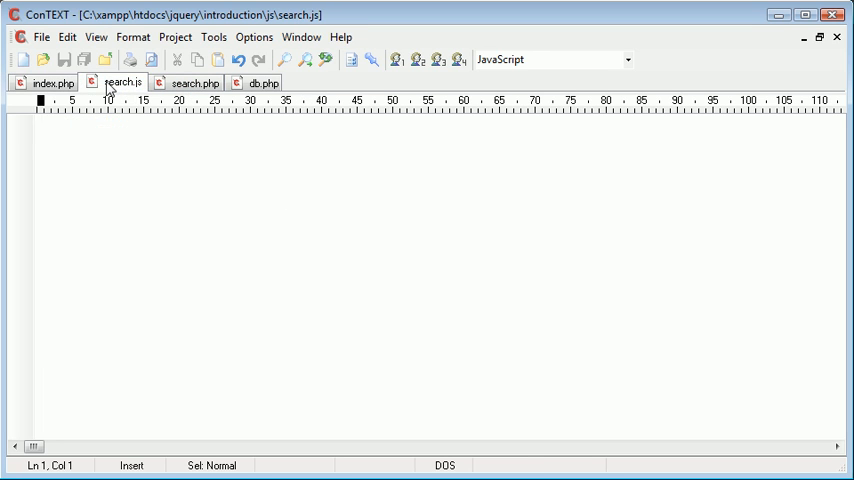
click(50, 82)
text($('#search'))
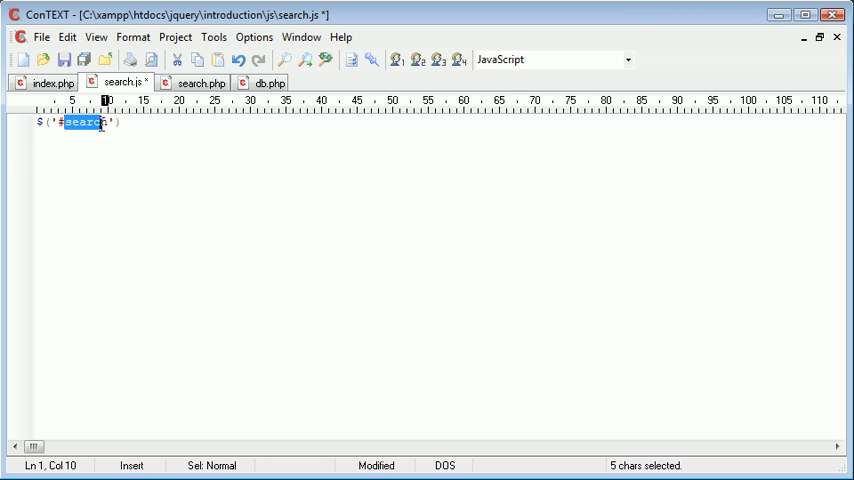
click(52, 82)
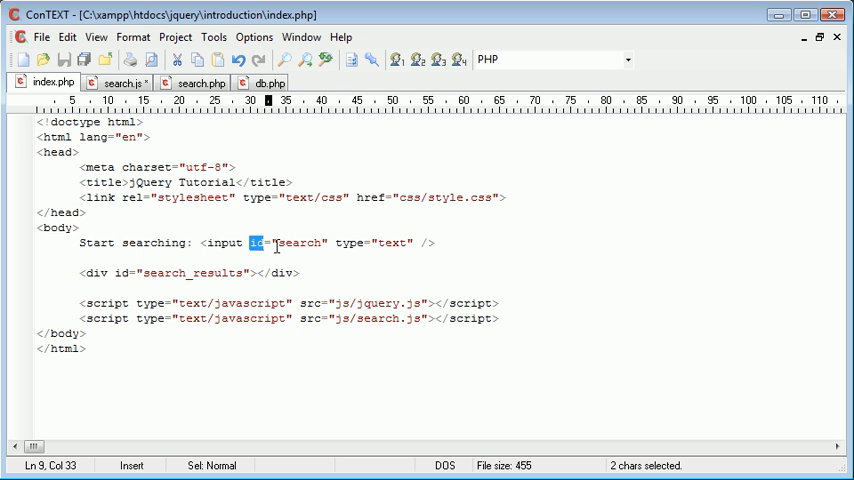
click(118, 82)
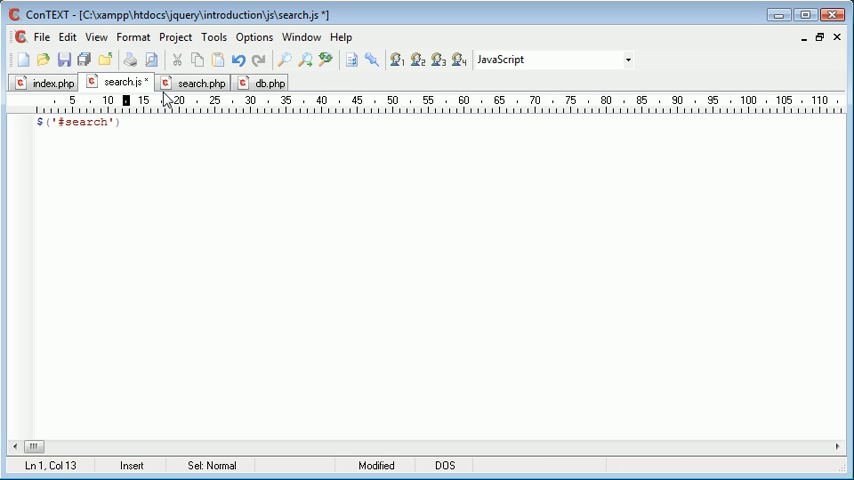
text(.keyup();)
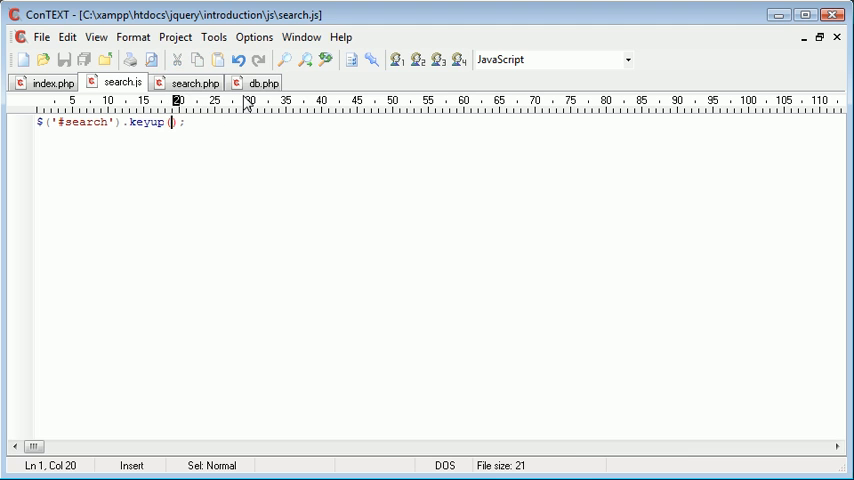
text(function()
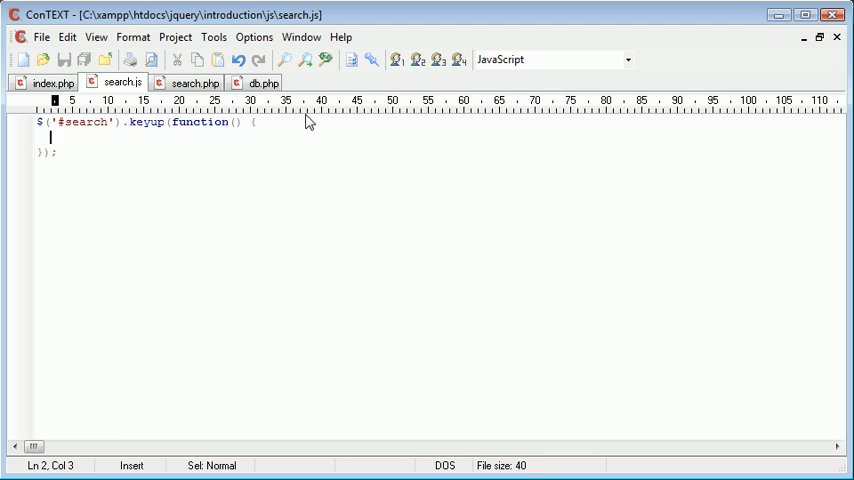
mouse_move(114, 156)
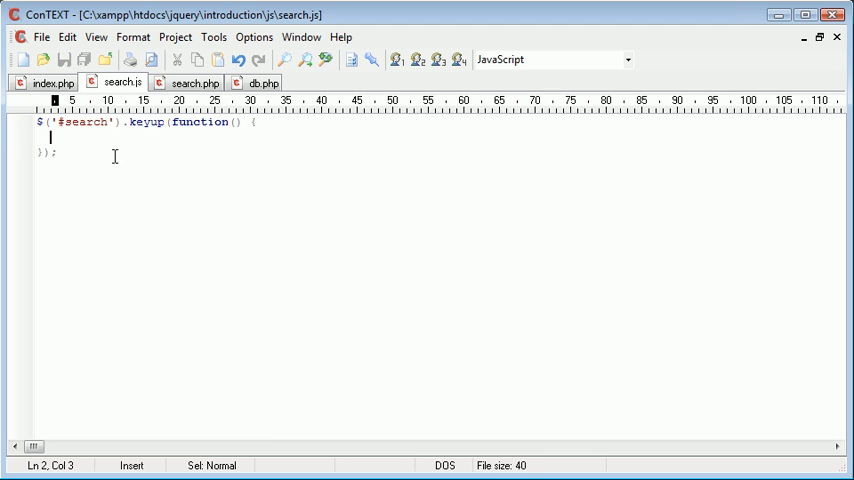
mouse_move(604, 356)
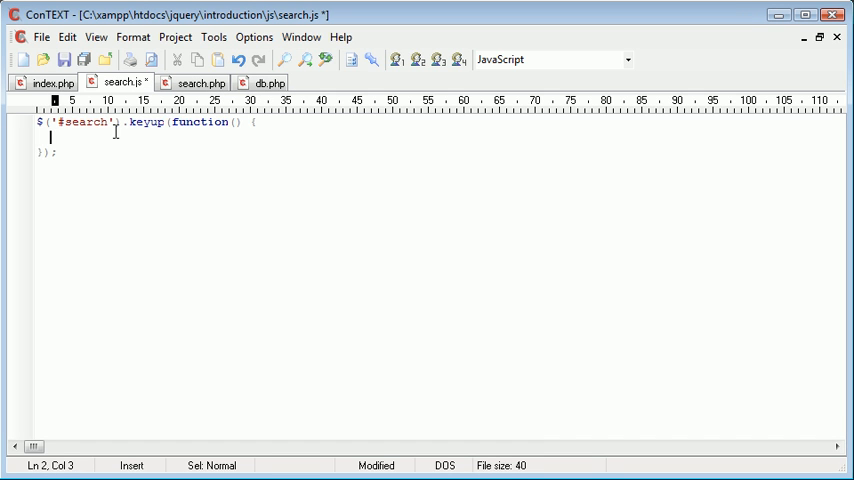
Fill the keyup handler with alert('Key up'); as a test.
text(alert();)
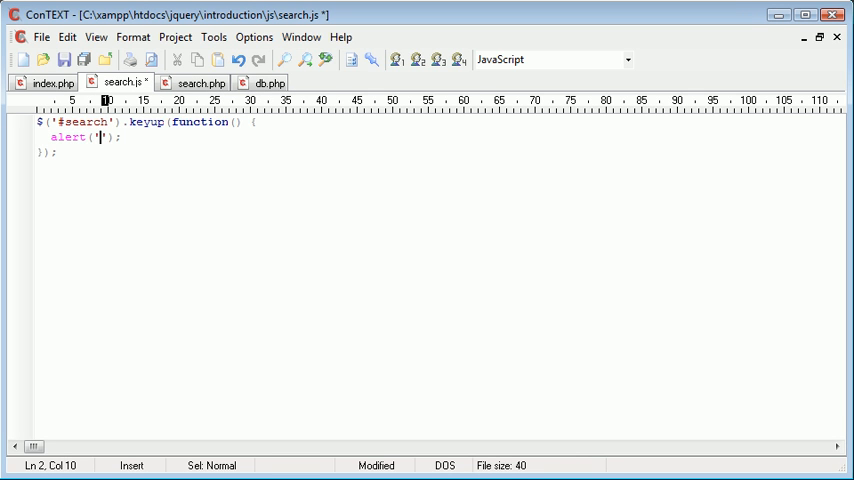
text(Someth)
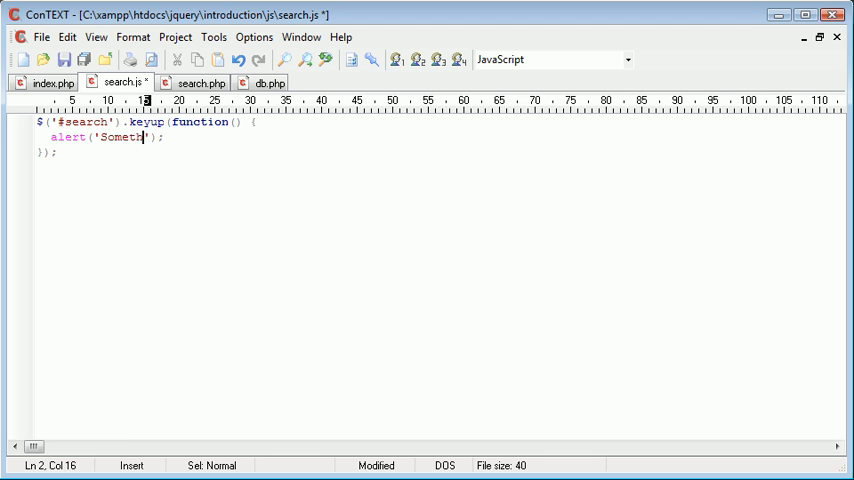
text(Key)
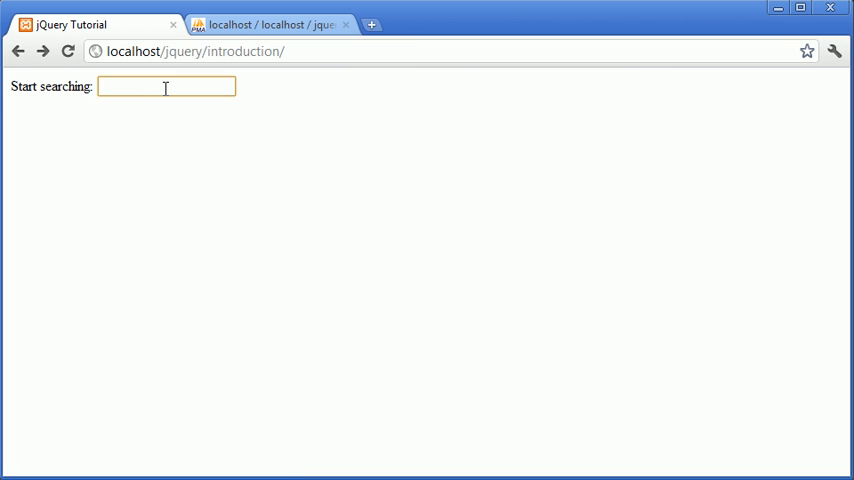
Test in Chrome: typing 'a' in the search box pops the Key up alert, then return to search.js.
text(a)
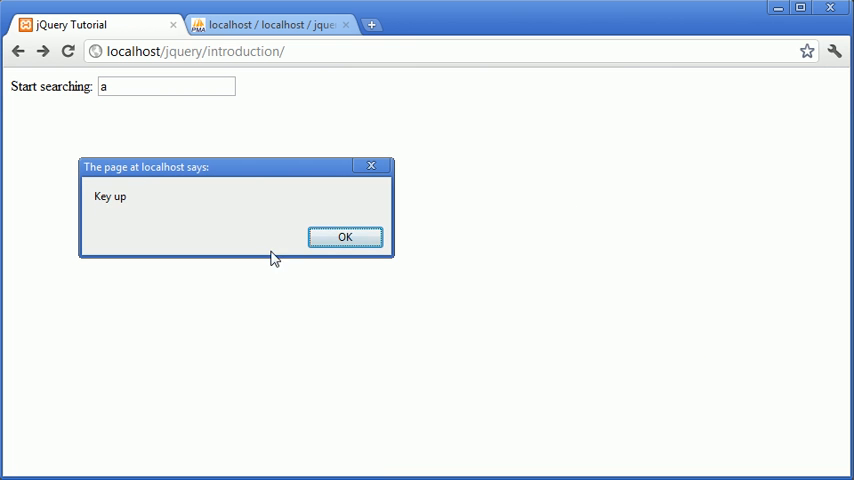
click(344, 236)
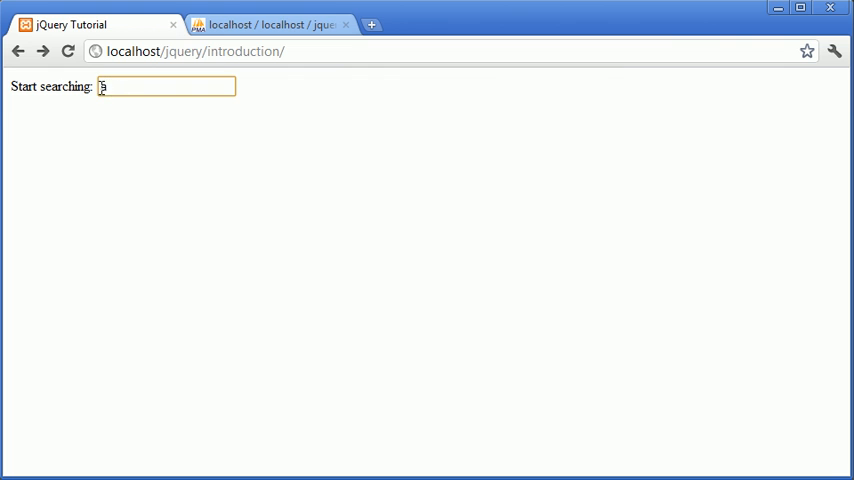
text(a)
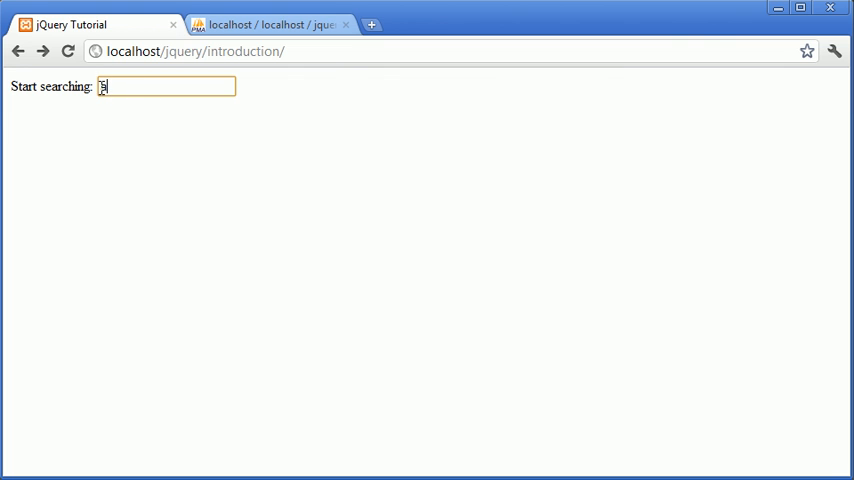
text(a)
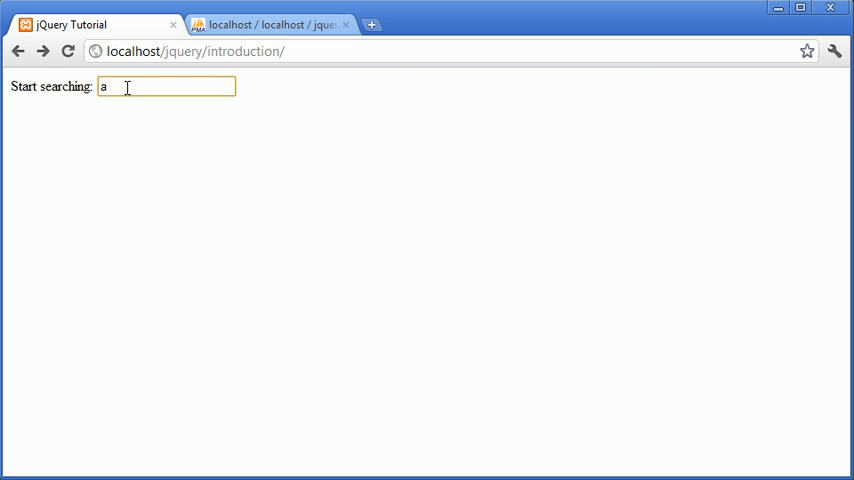
mouse_move(136, 86)
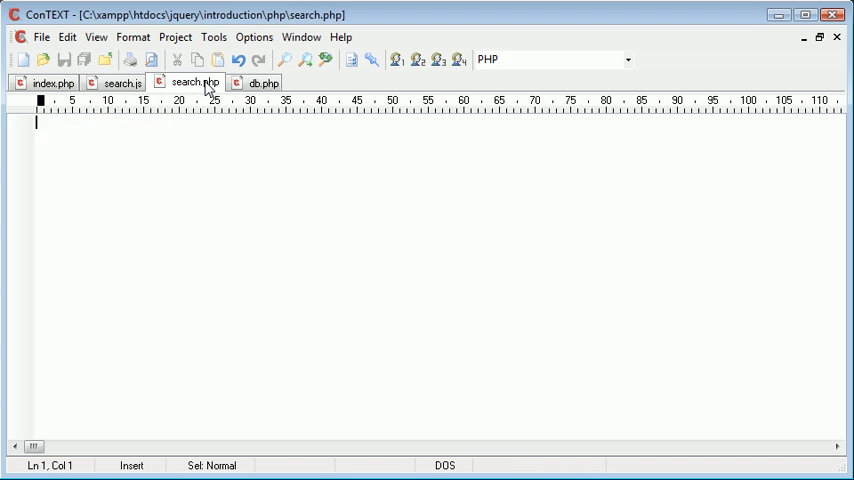
click(120, 82)
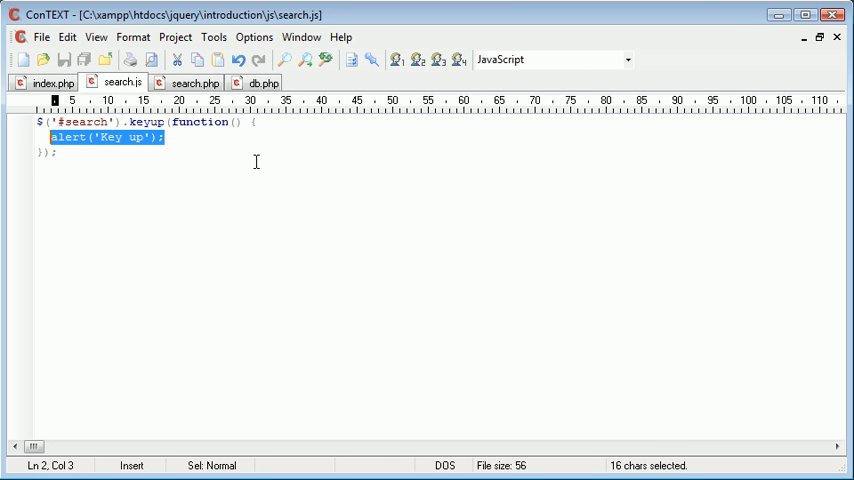
Replace the alert with var search_term = $(this).val(); after checking the input id in index.php.
key(Delete)
text(var)
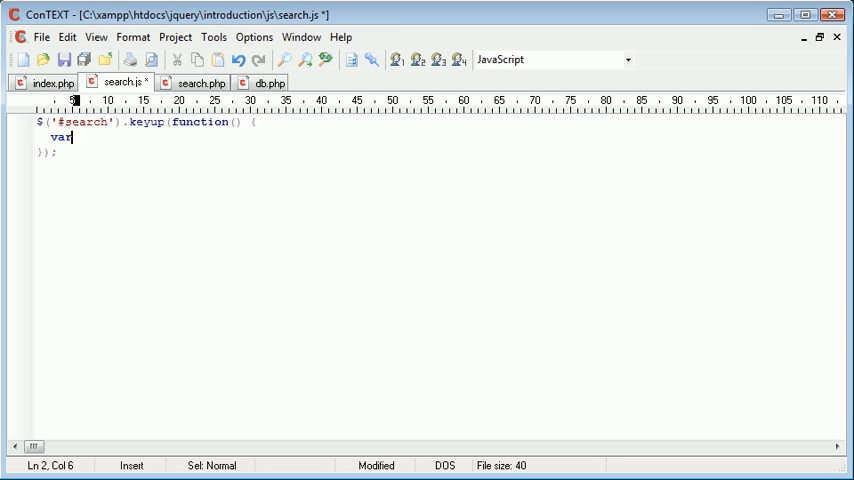
text(search_)
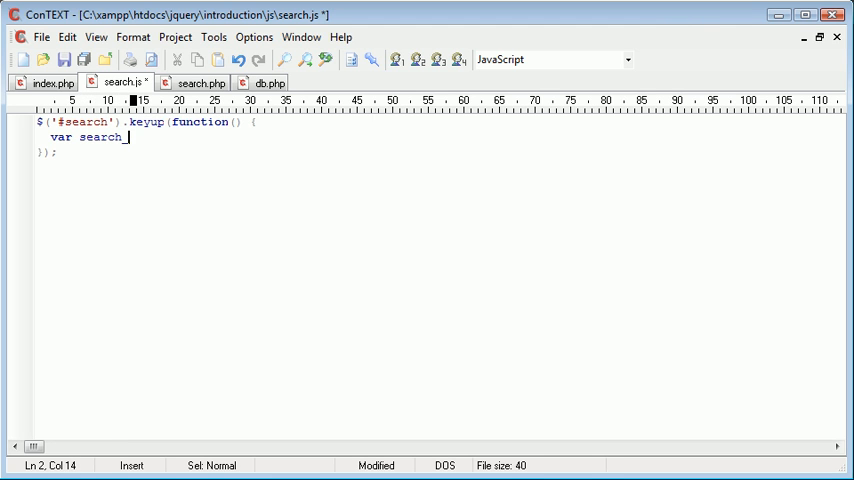
text(_term =)
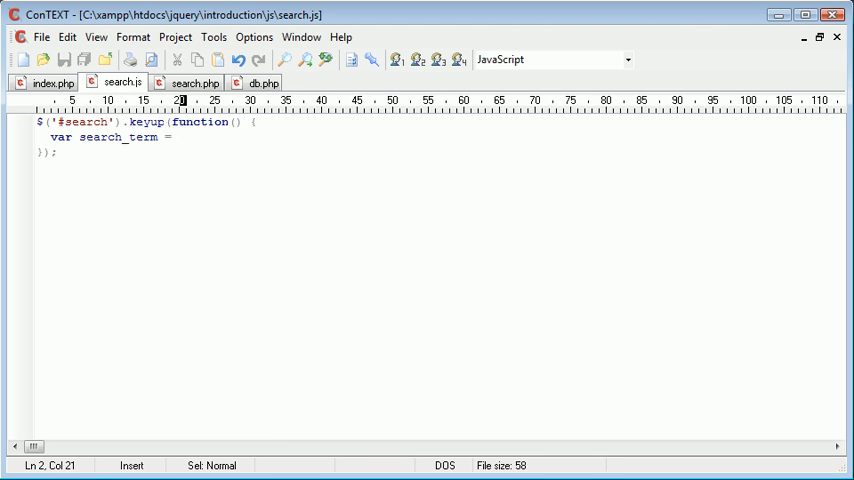
text($(this))
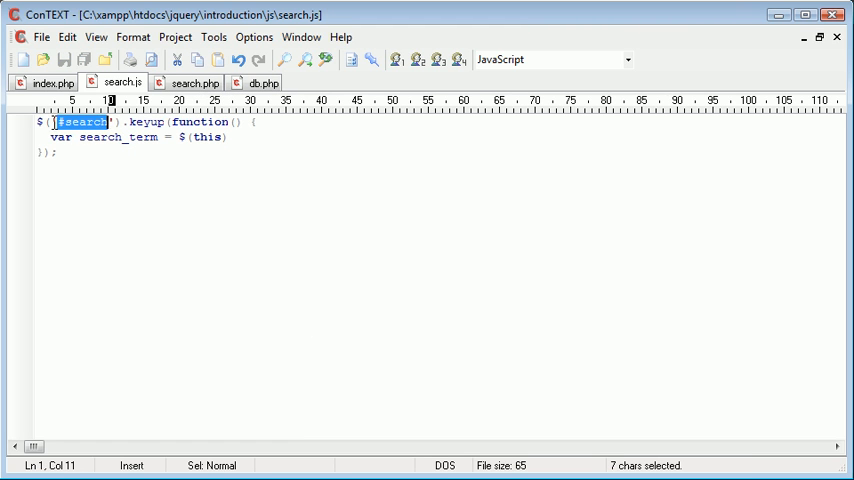
click(48, 82)
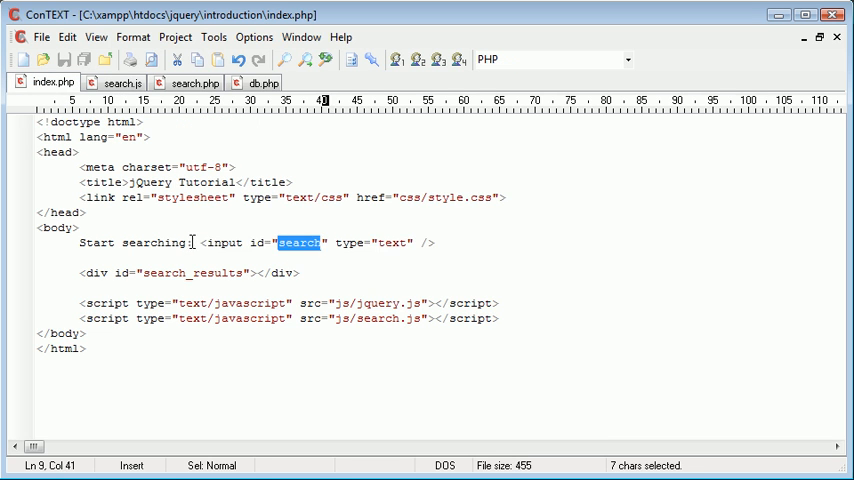
click(118, 82)
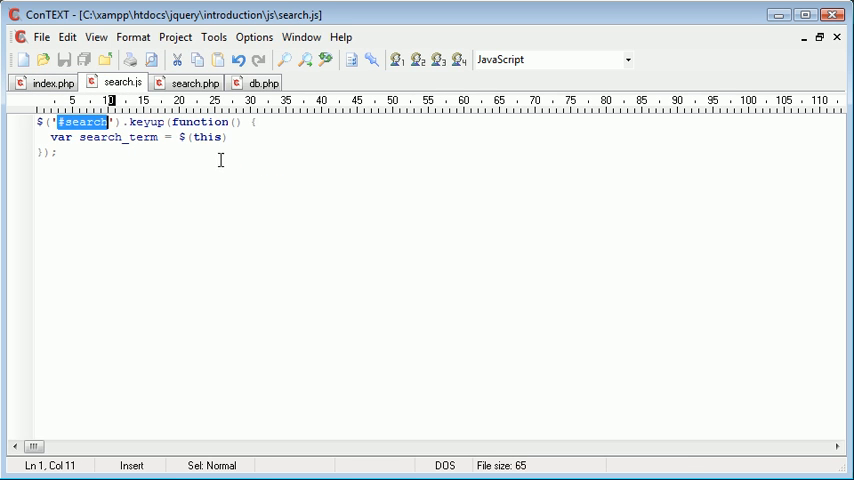
text(.val)
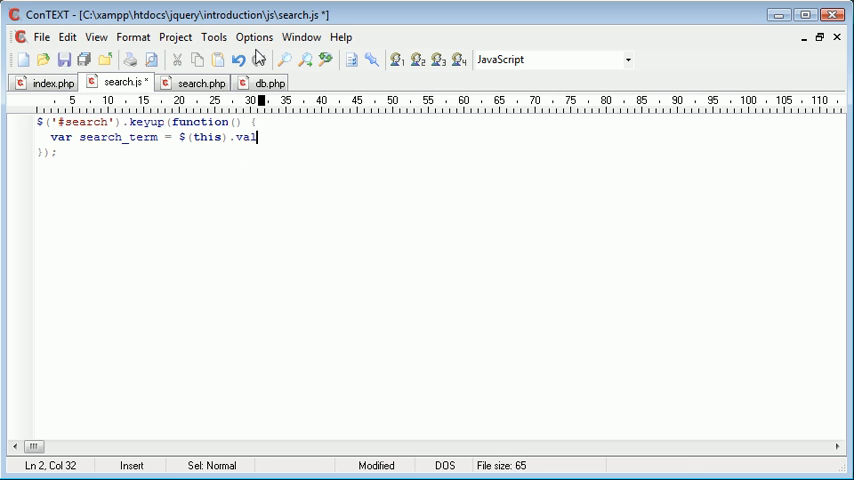
text(();)
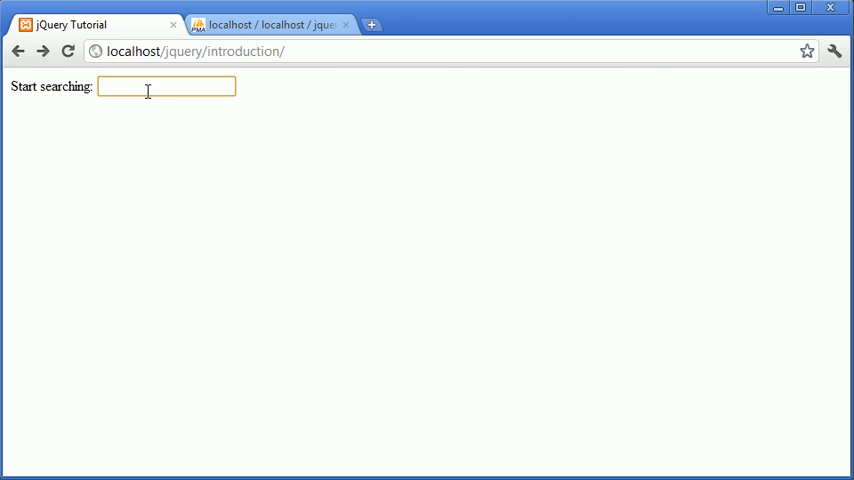
Type a, l, e, x in the Chrome search box, dismissing each alert echoing the current value.
text(a)
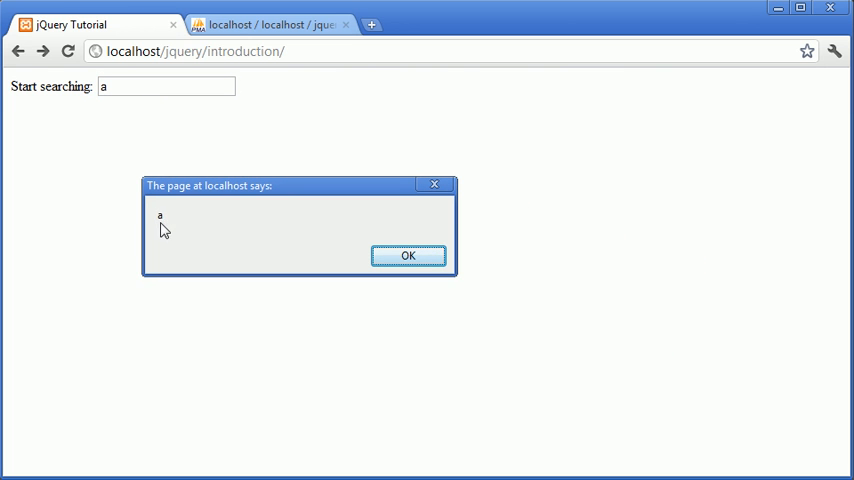
mouse_move(408, 256)
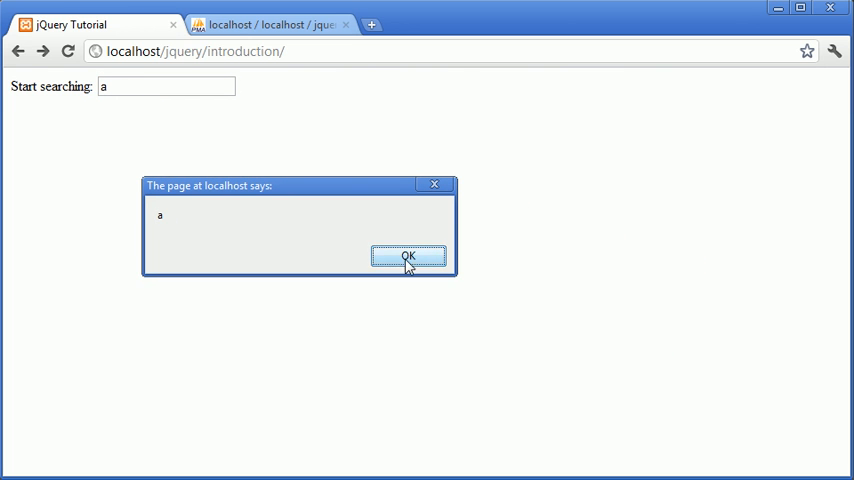
click(408, 256)
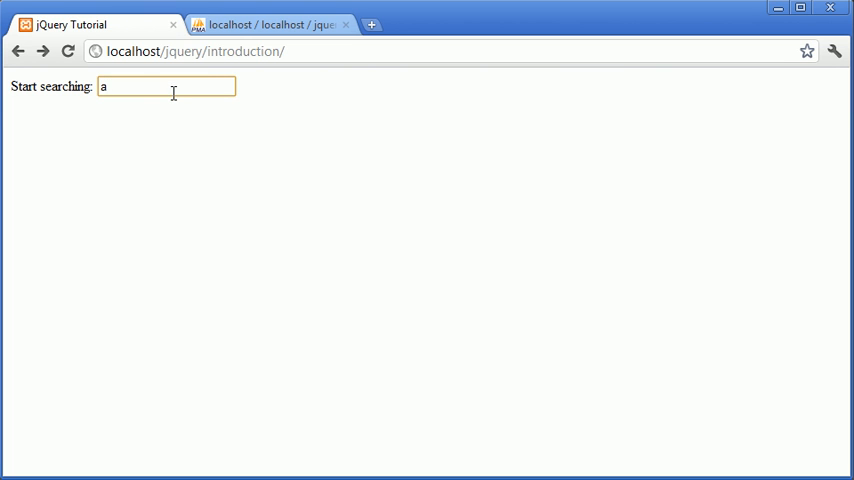
text(l)
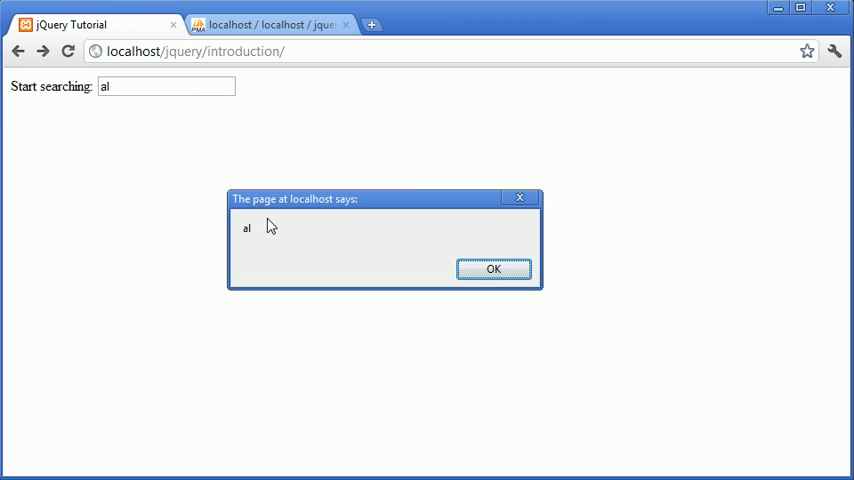
click(492, 268)
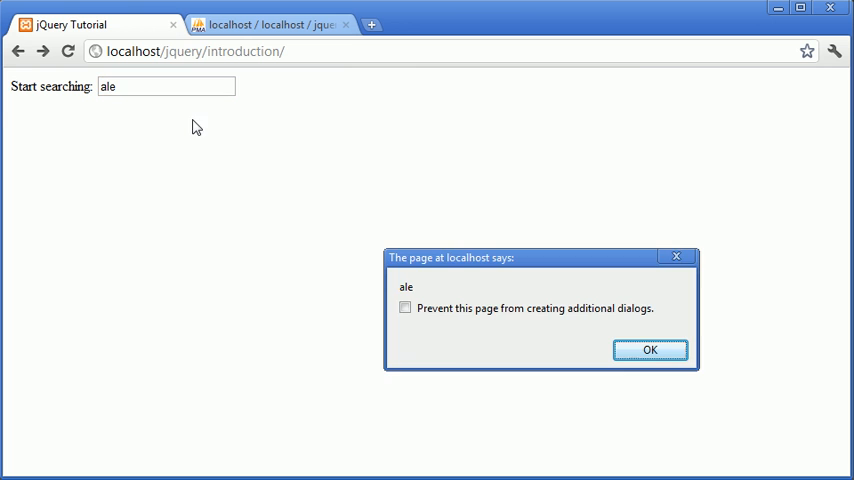
click(648, 348)
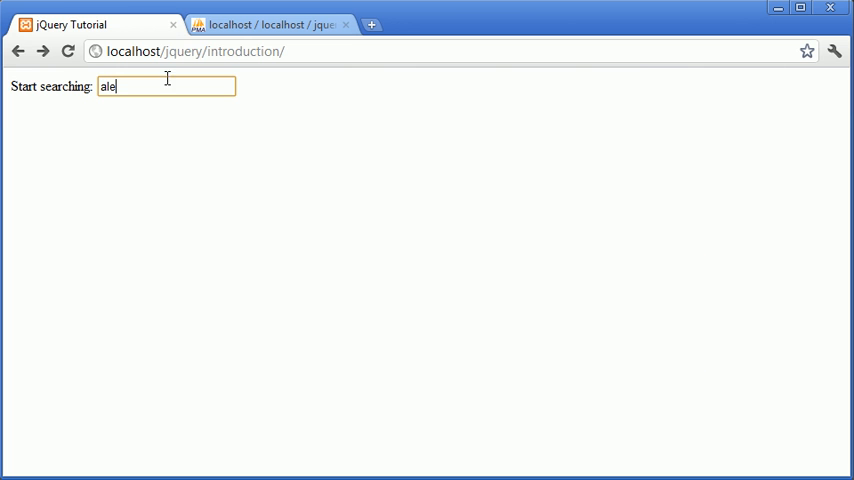
text(x)
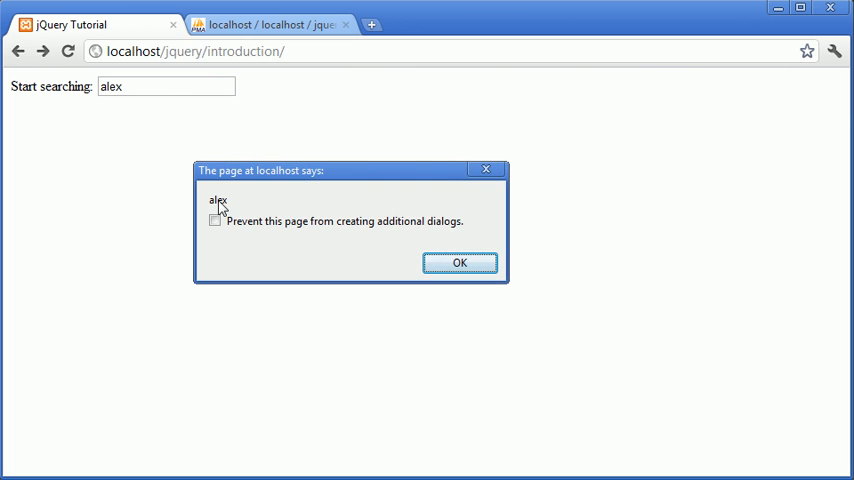
click(460, 262)
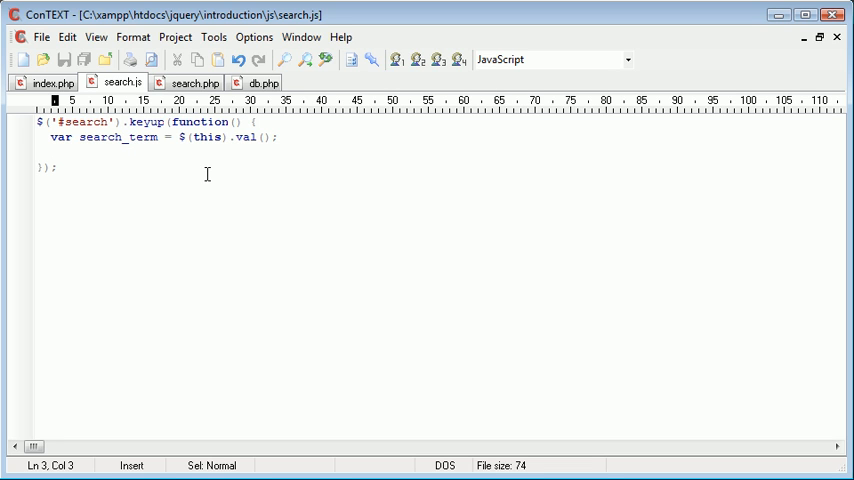
Add a $.post('', {}, ) skeleton inside the keyup handler, then view search.php.
text($.po)
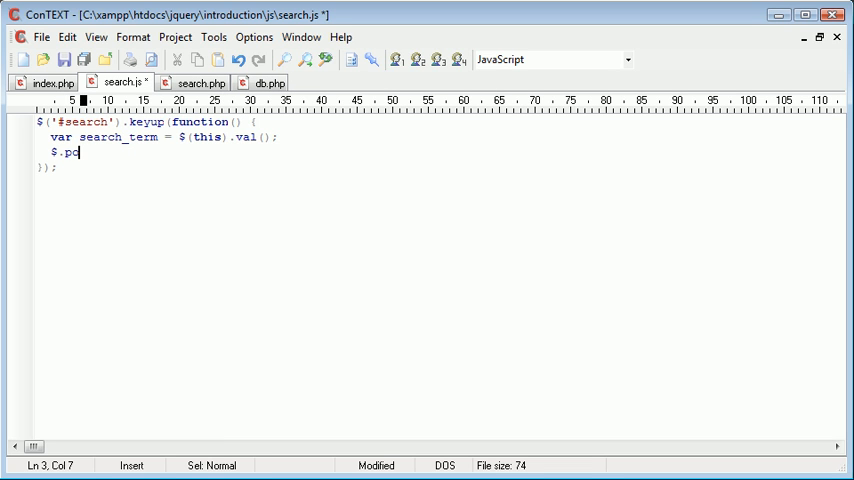
text(st();)
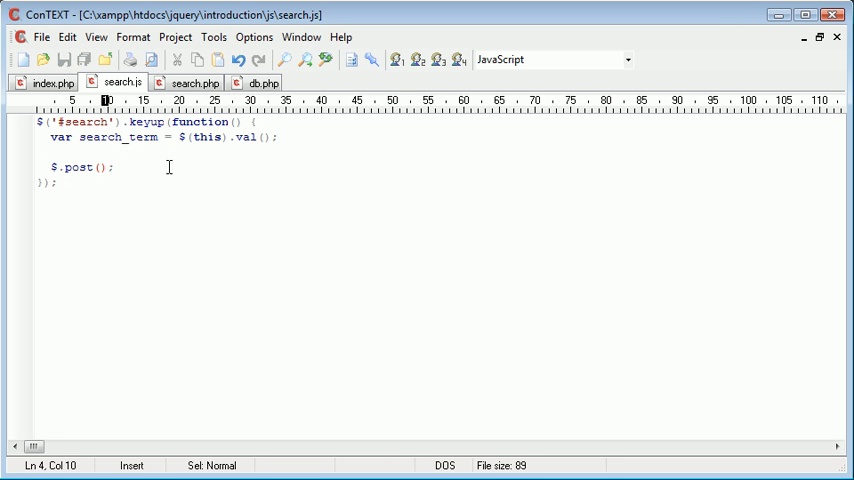
text('')
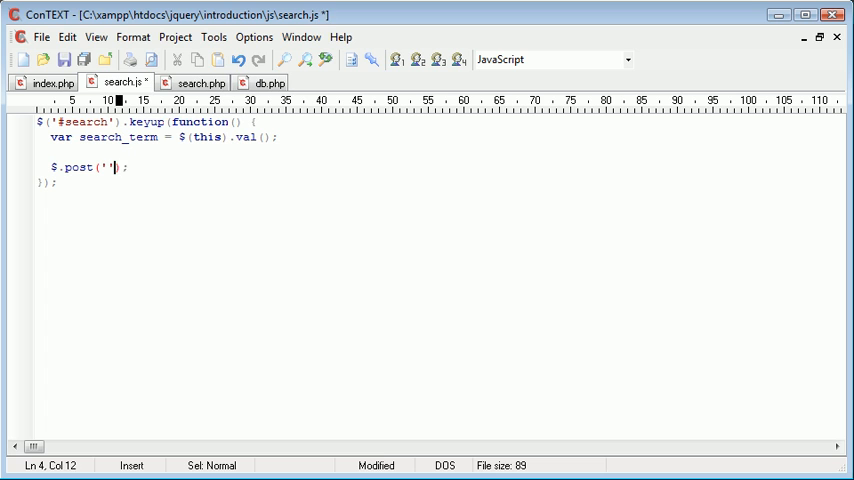
text(, {})
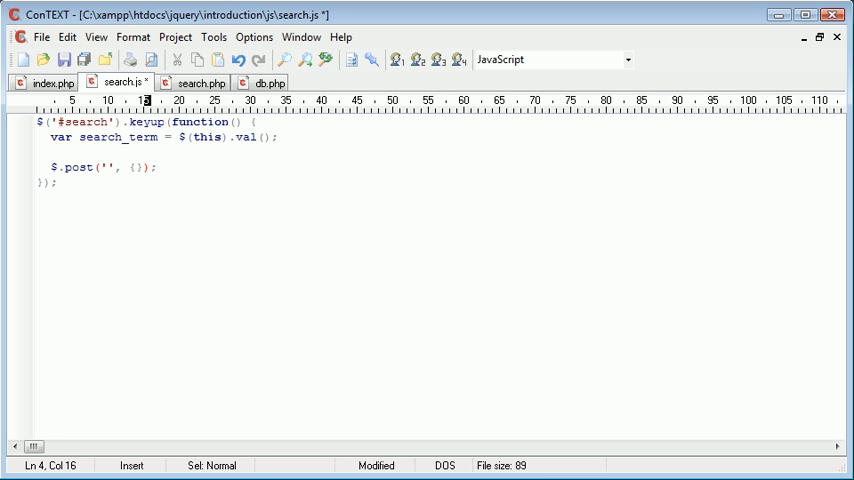
text(,)
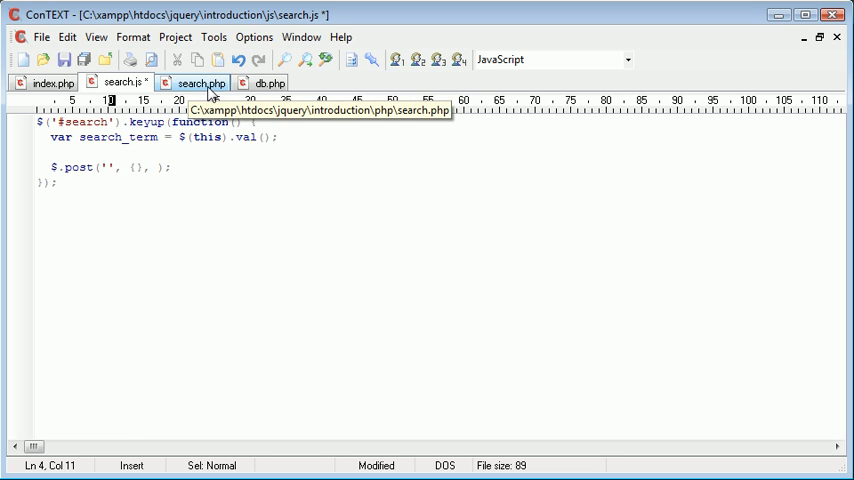
click(200, 82)
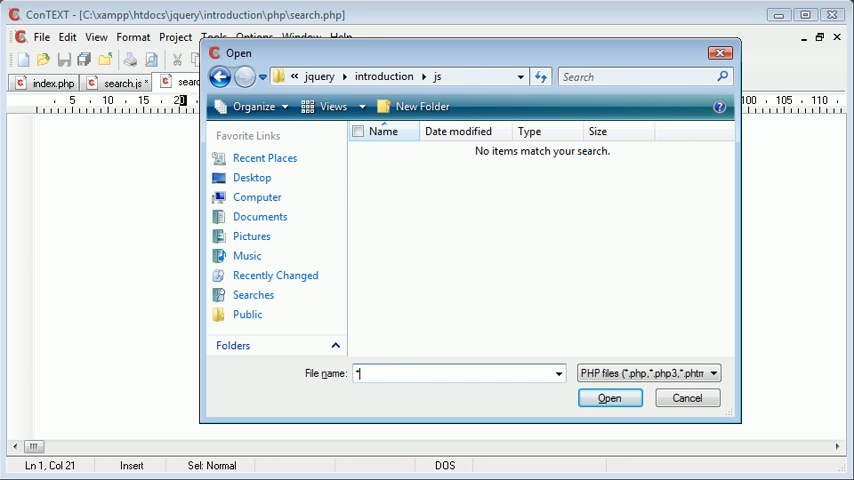
click(220, 76)
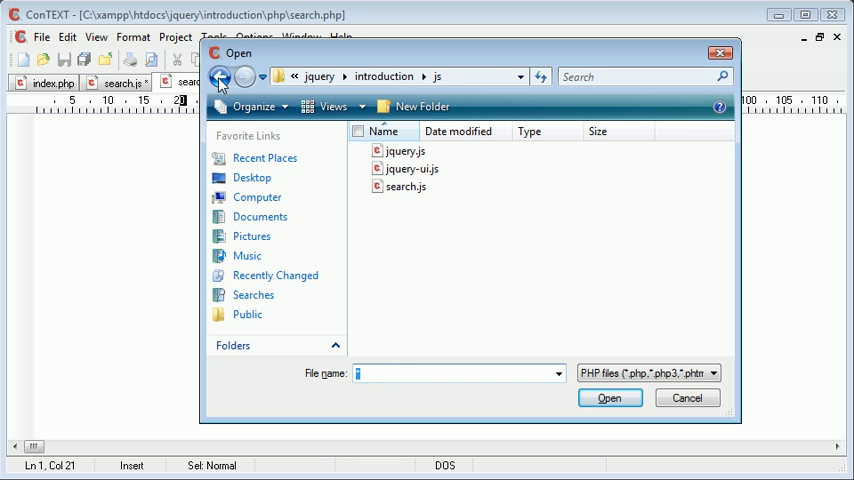
click(220, 76)
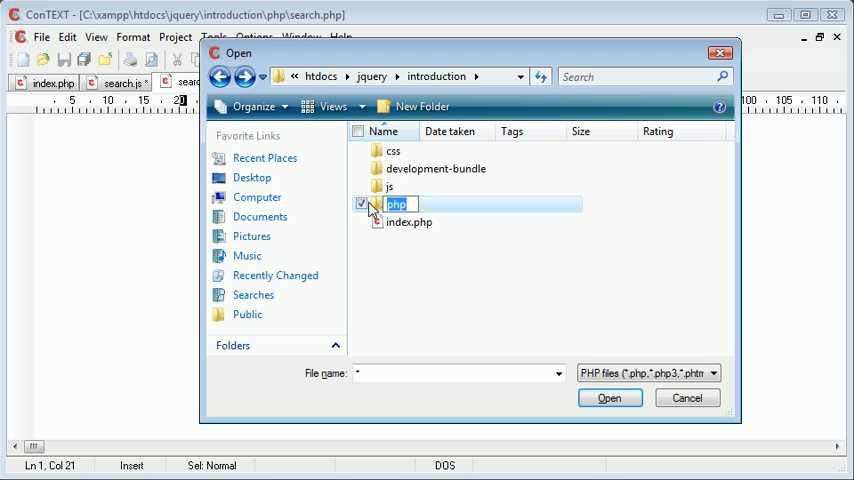
double_click(396, 204)
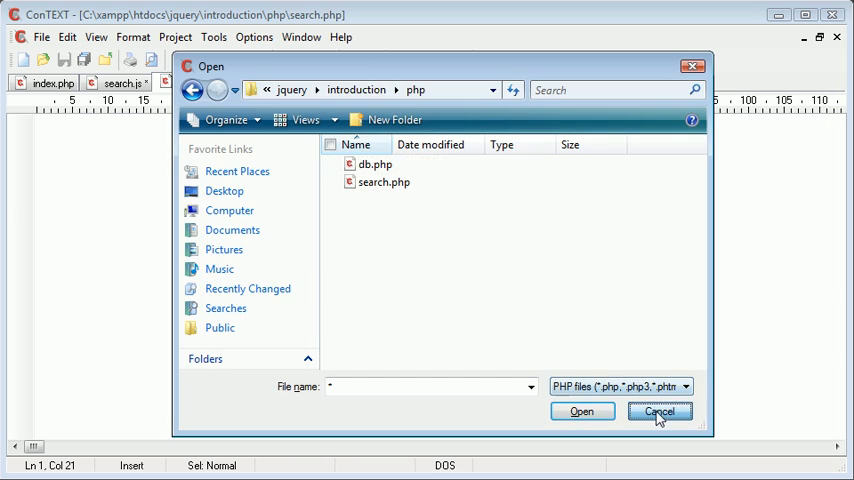
click(660, 412)
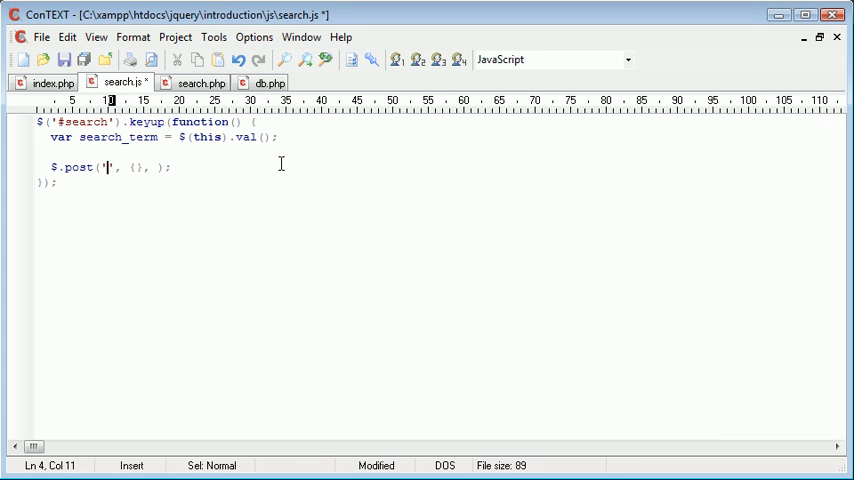
Point $.post at 'php/search.php' and start its data object with a search key.
text(php/search)
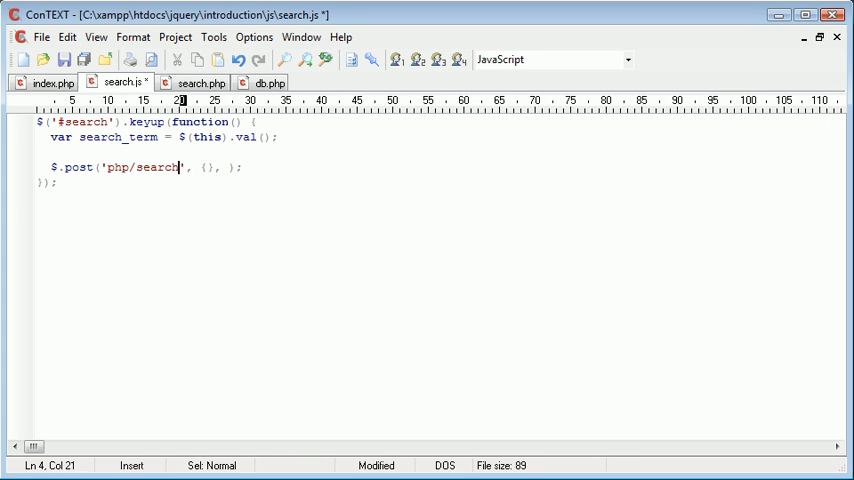
text(.php)
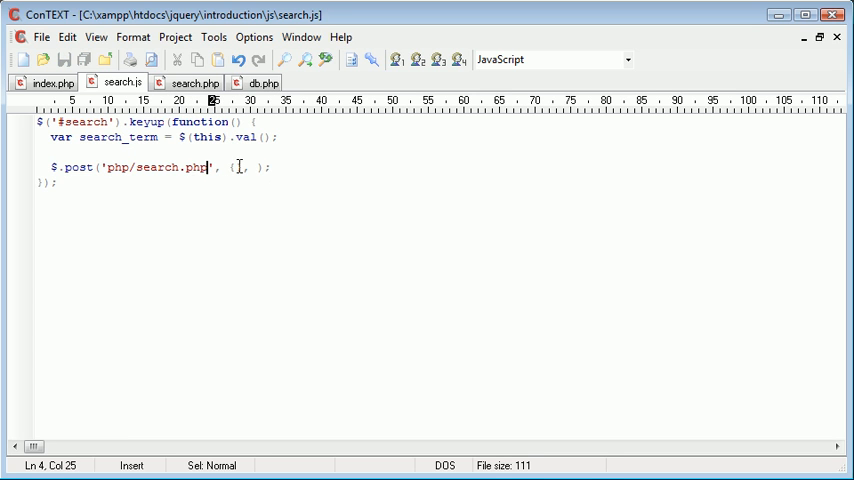
text({ })
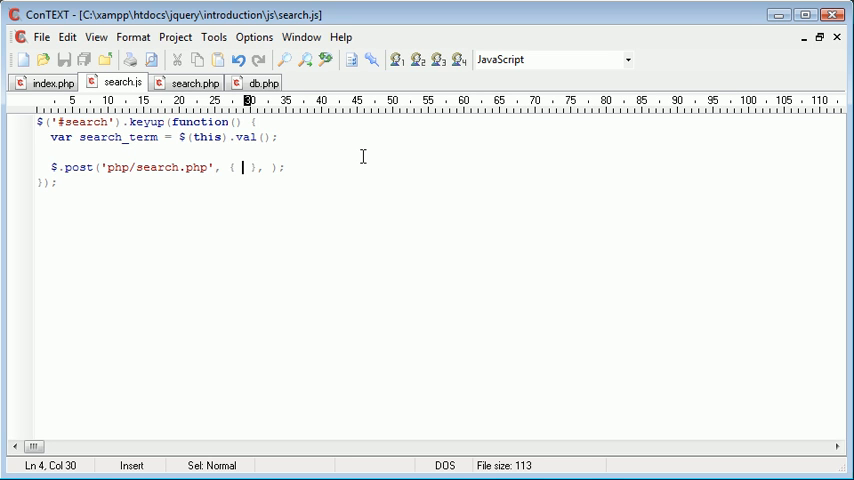
text(search_term:)
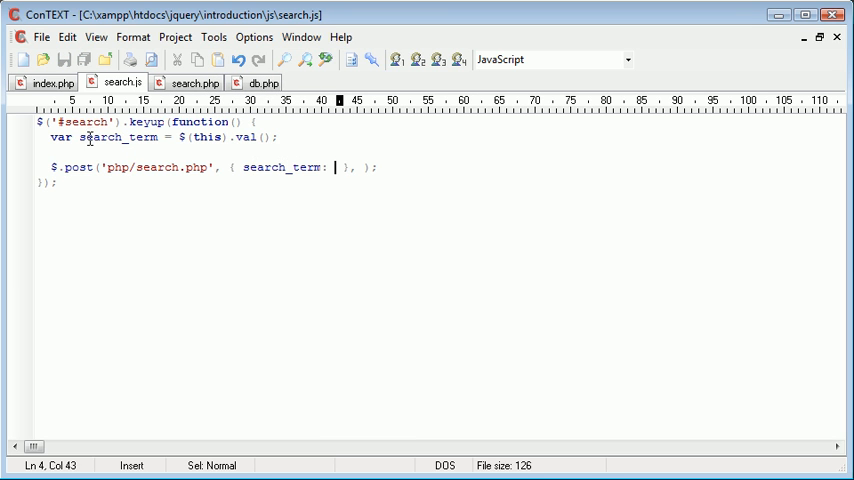
Complete the data object as { search_term: search_term } and move past it for the callback.
double_click(282, 168)
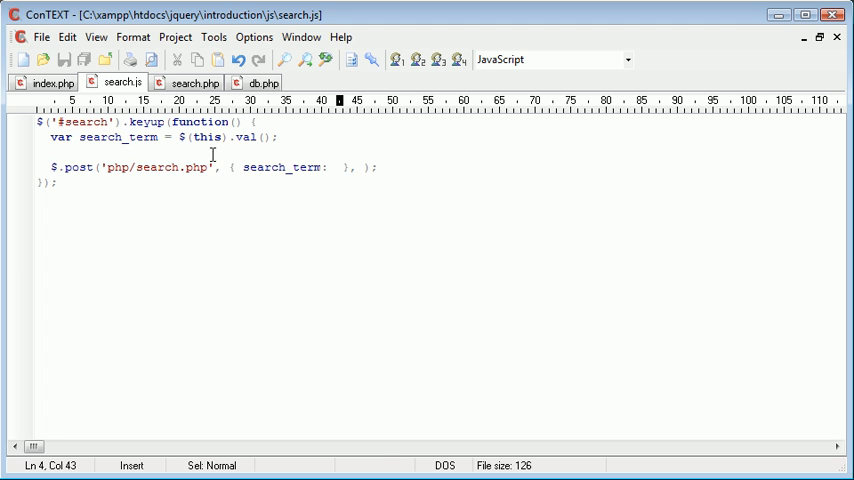
text(search_term)
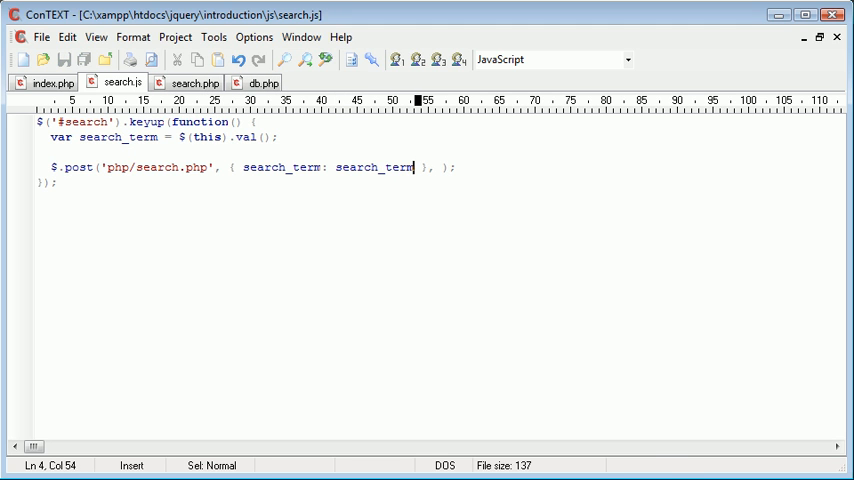
double_click(374, 168)
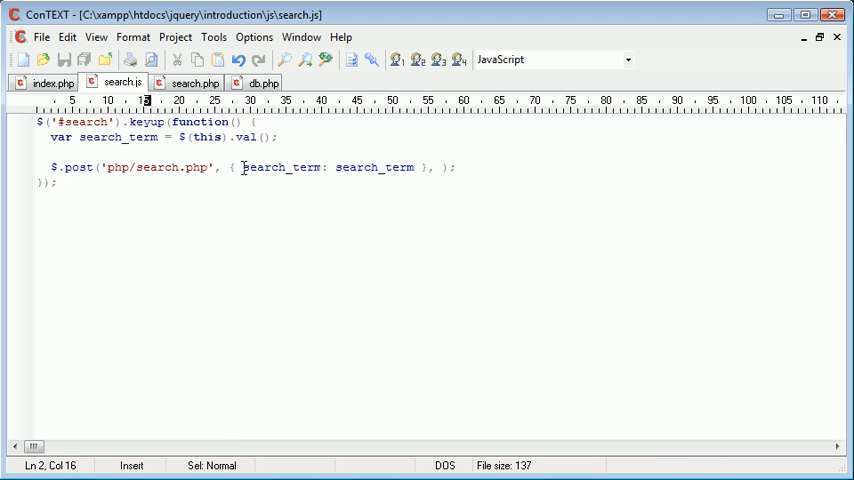
click(242, 168)
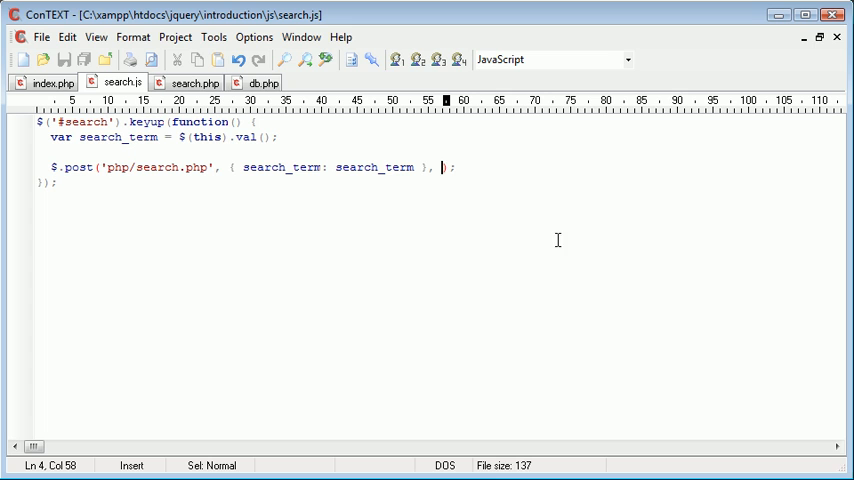
mouse_move(568, 246)
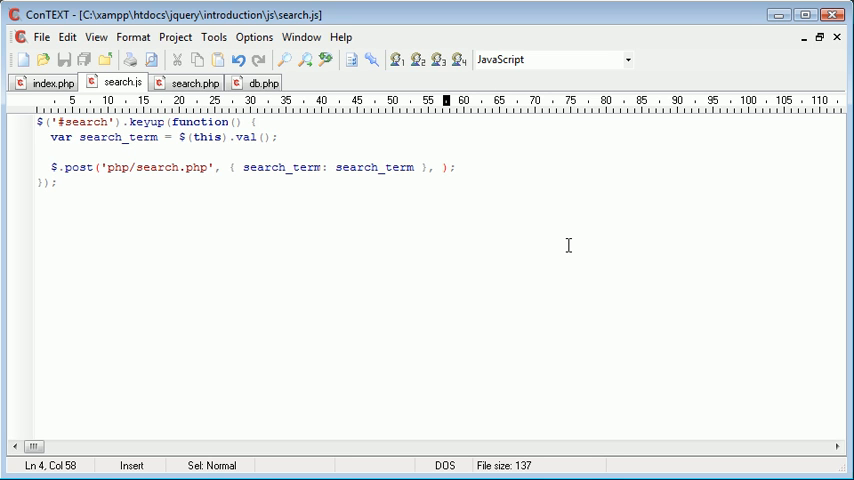
mouse_move(92, 150)
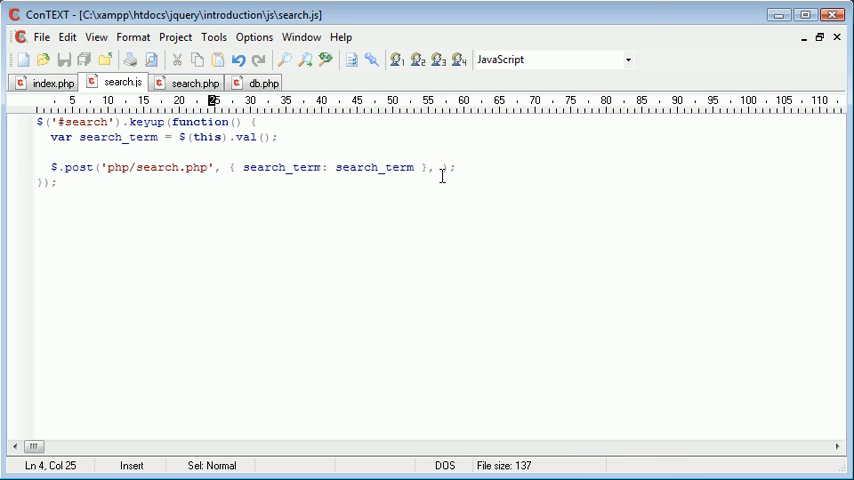
Add a function(data) callback with a // display results placeholder, checking the results div in index.php.
text(function()
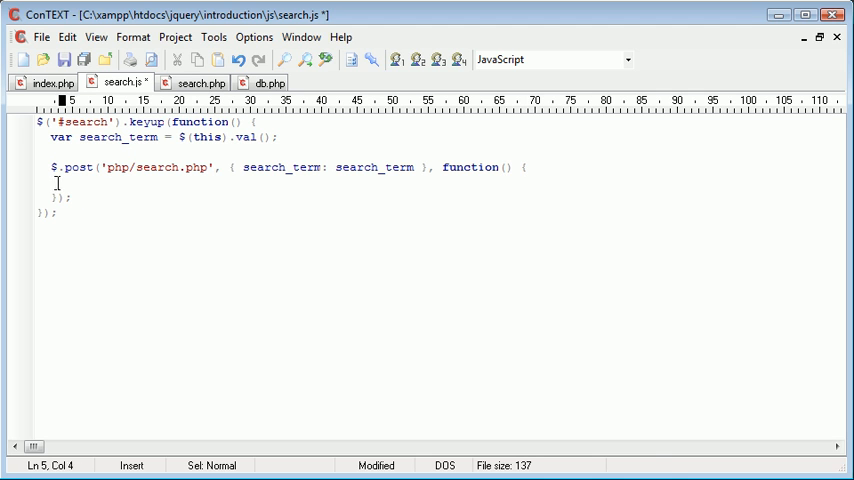
text(//)
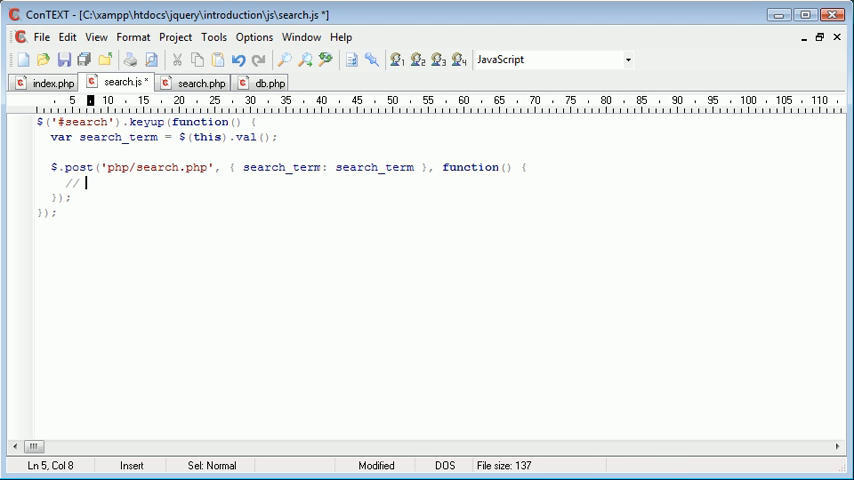
text(display results)
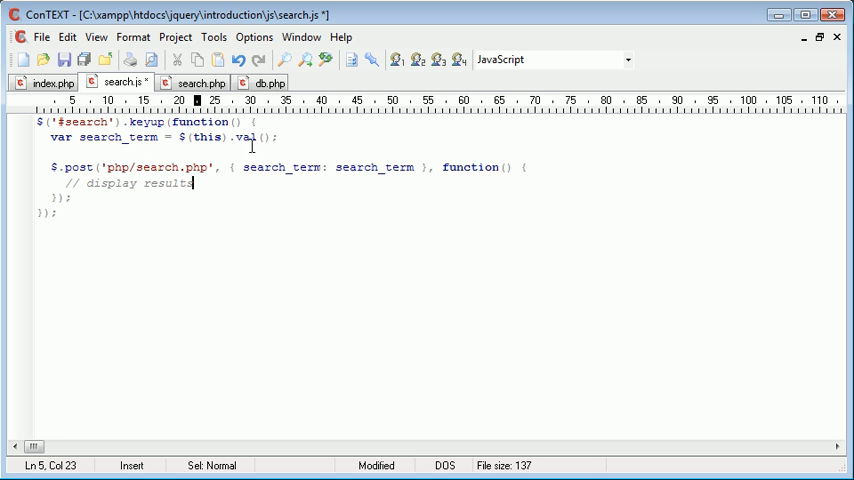
click(50, 82)
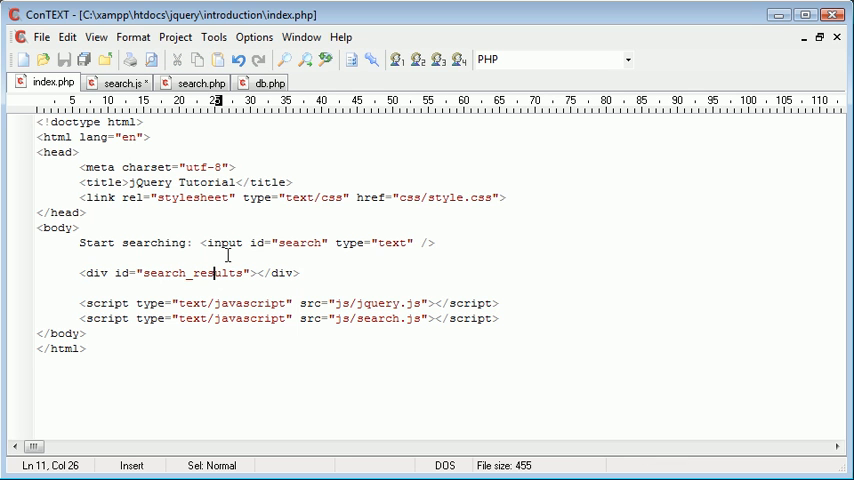
click(120, 82)
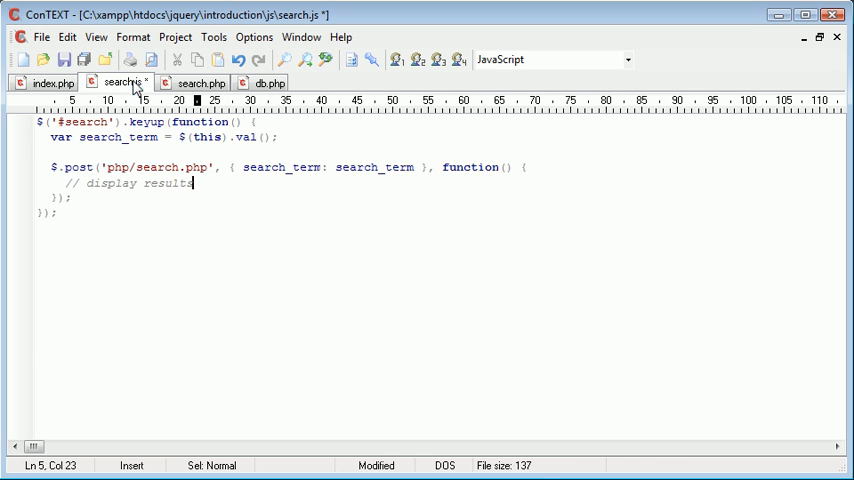
click(504, 168)
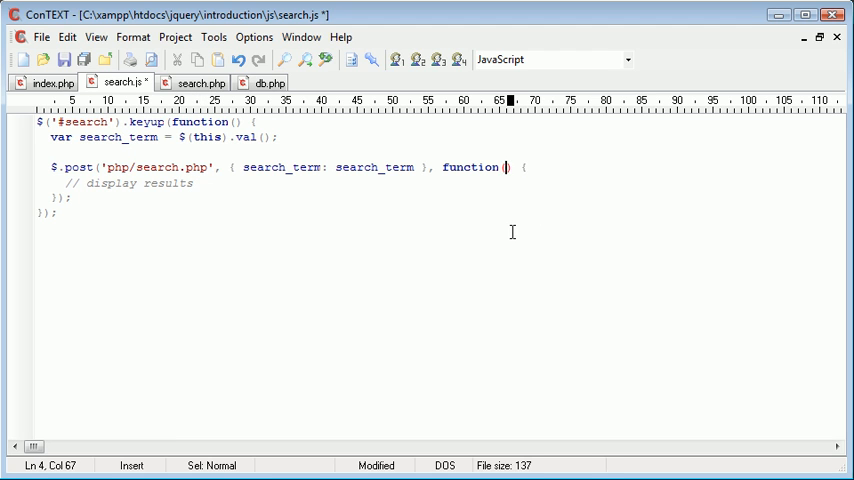
text(data)
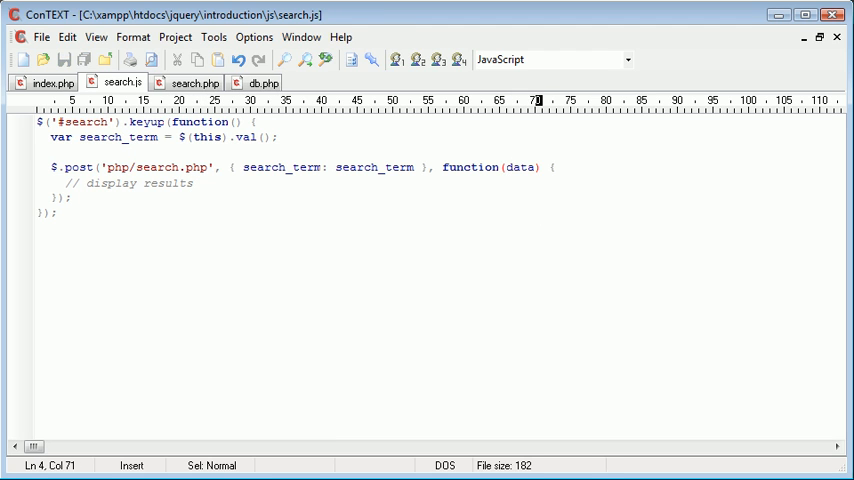
Delete the placeholder comment and re-check the search_results div id in index.php.
double_click(520, 168)
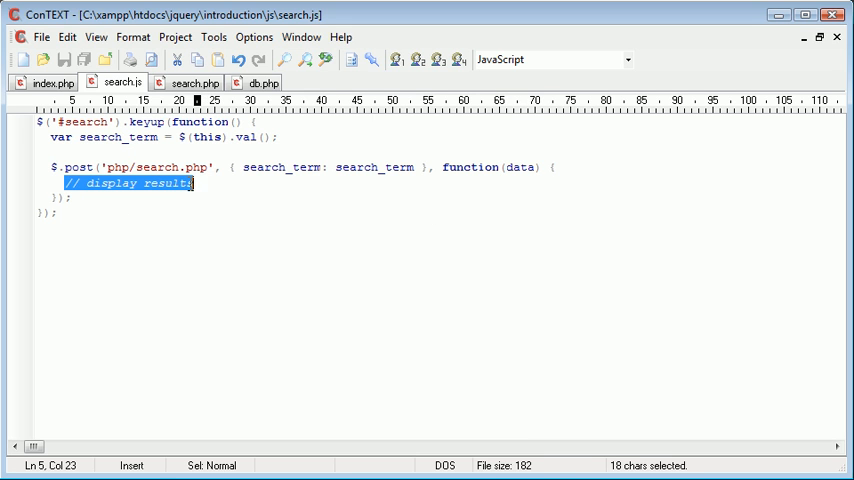
key(Delete)
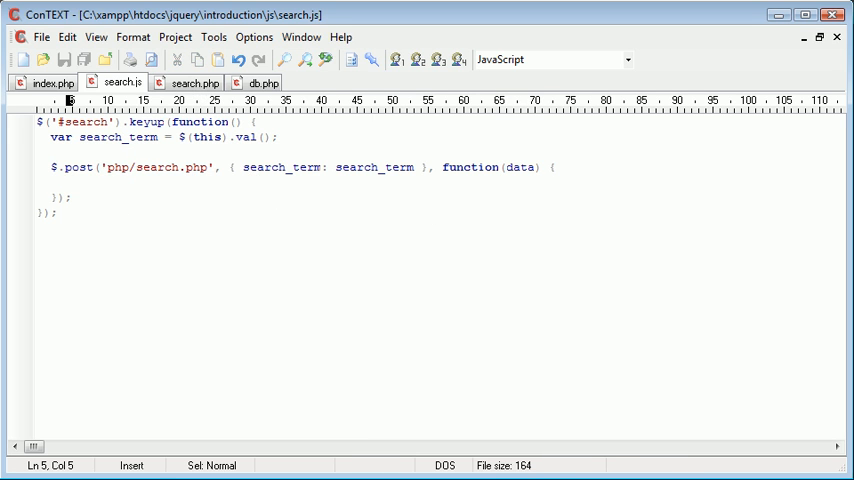
click(48, 82)
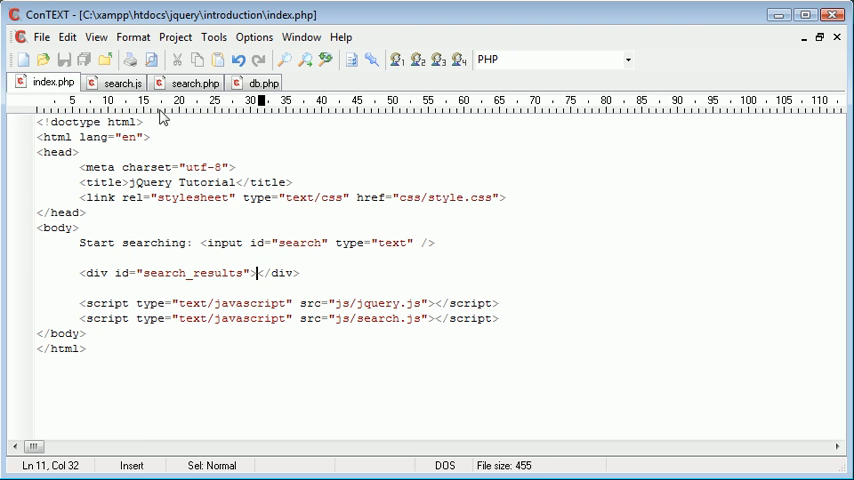
click(120, 82)
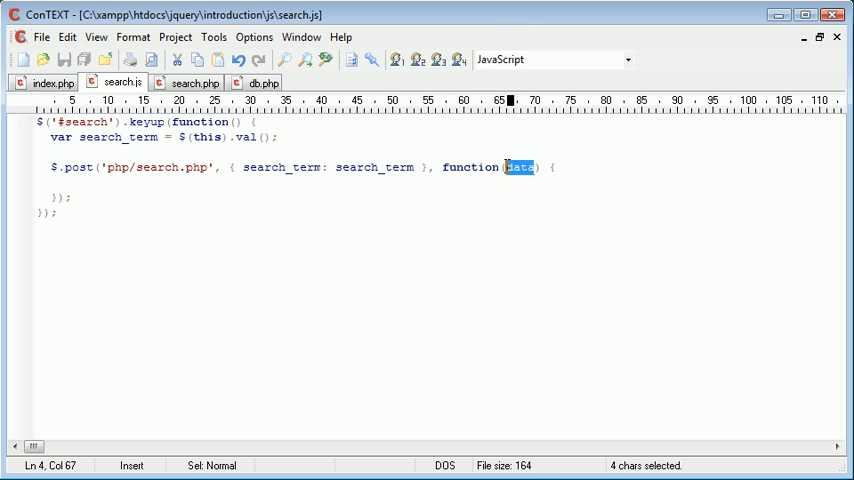
click(48, 82)
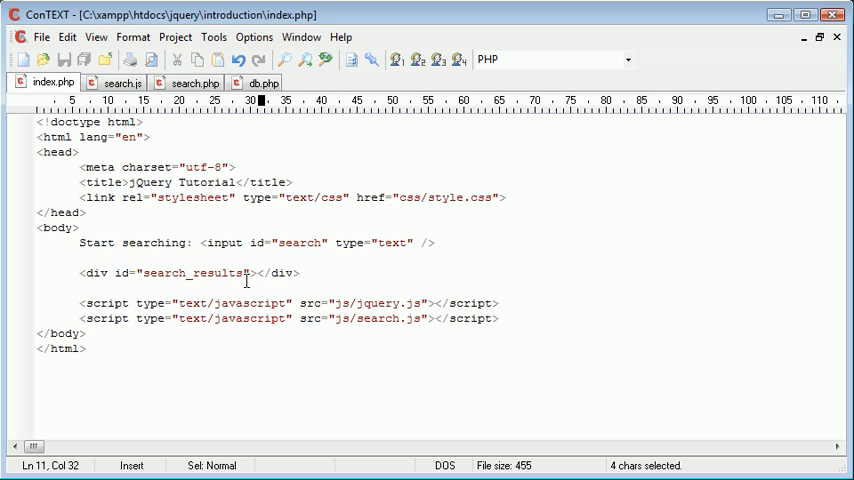
click(120, 82)
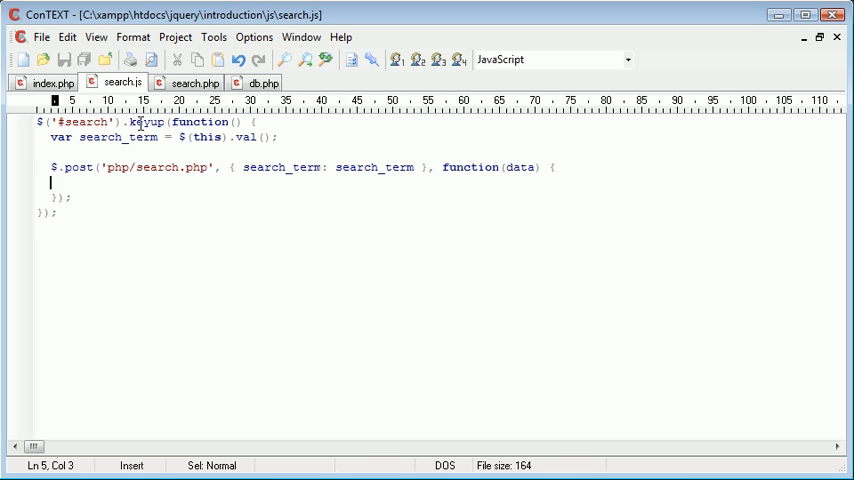
Write $('#search_results').html(data); in the callback after confirming the div id, and save.
text($(''))
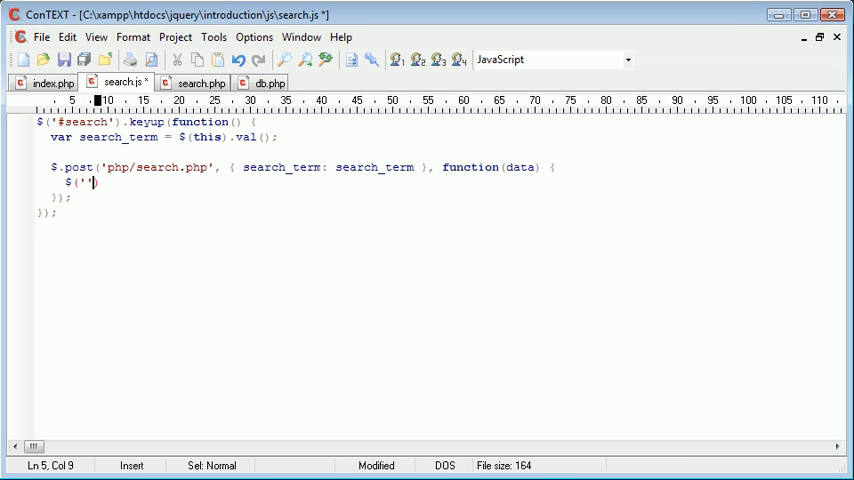
text(#search)
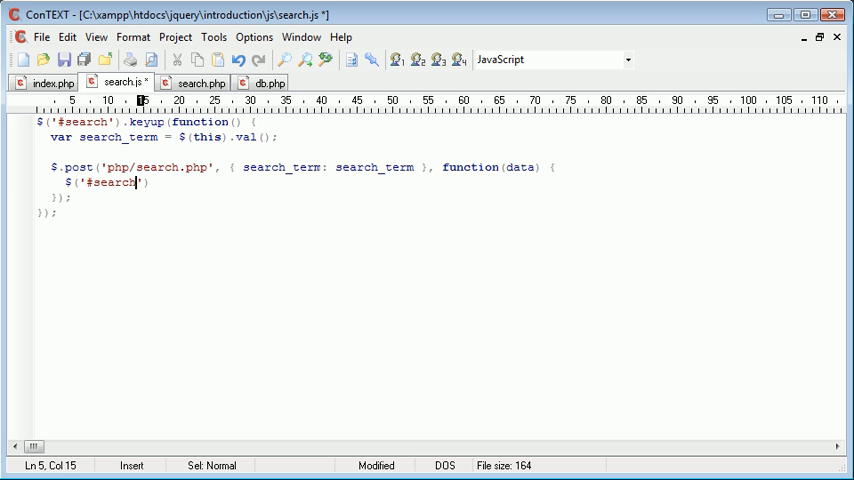
text(_results)
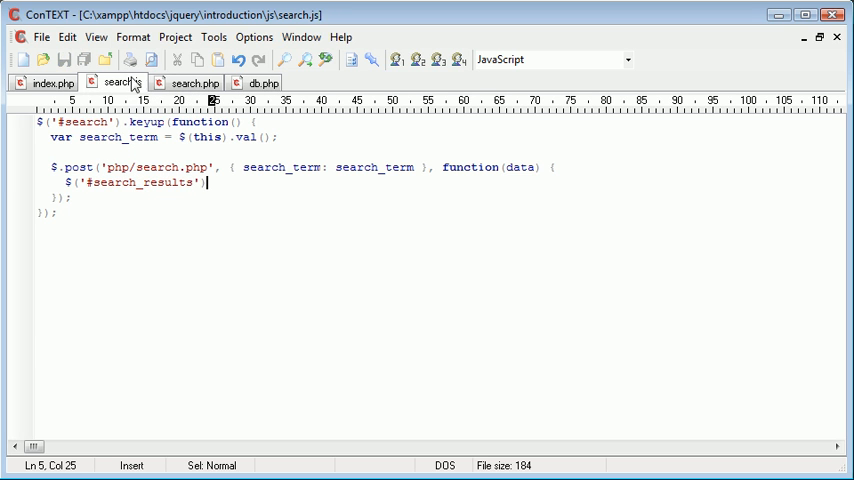
click(48, 82)
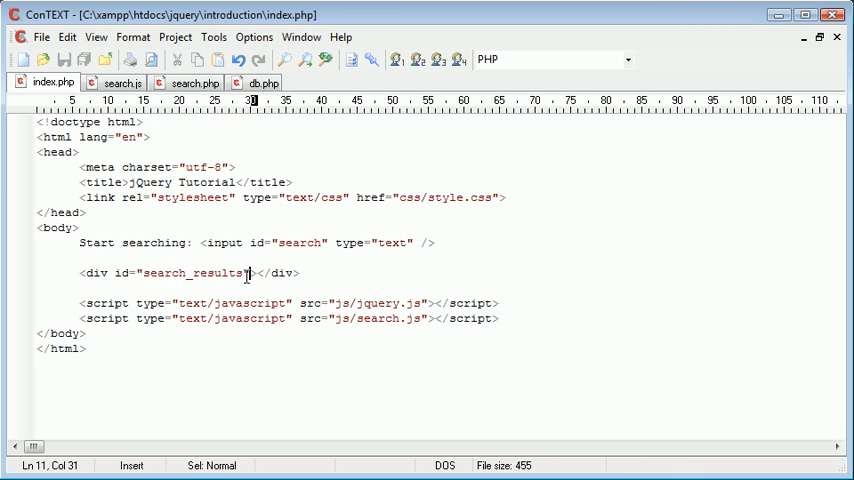
click(116, 84)
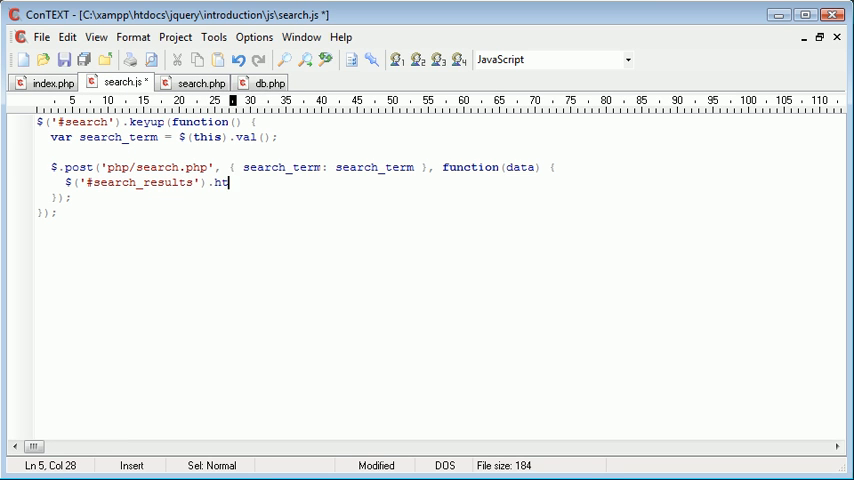
text(ml();)
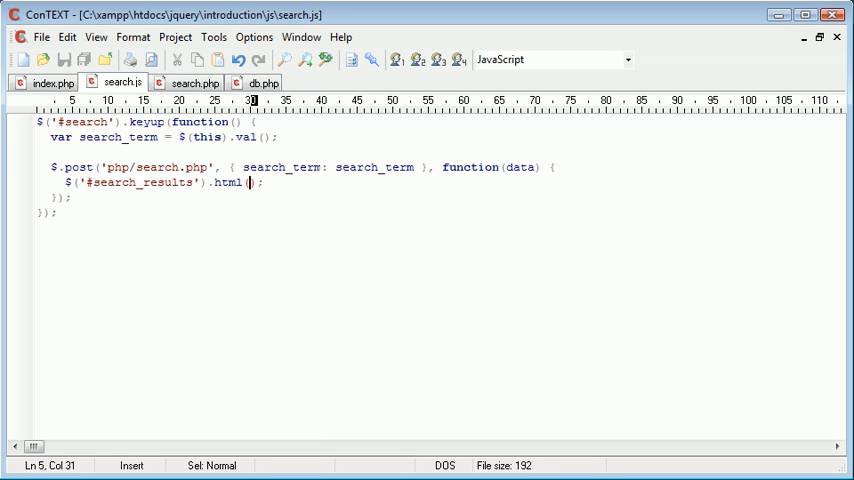
text(data)
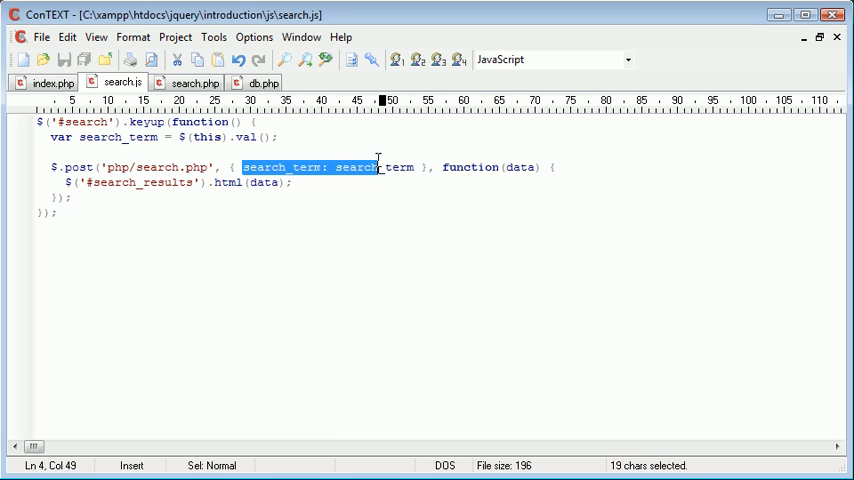
double_click(520, 168)
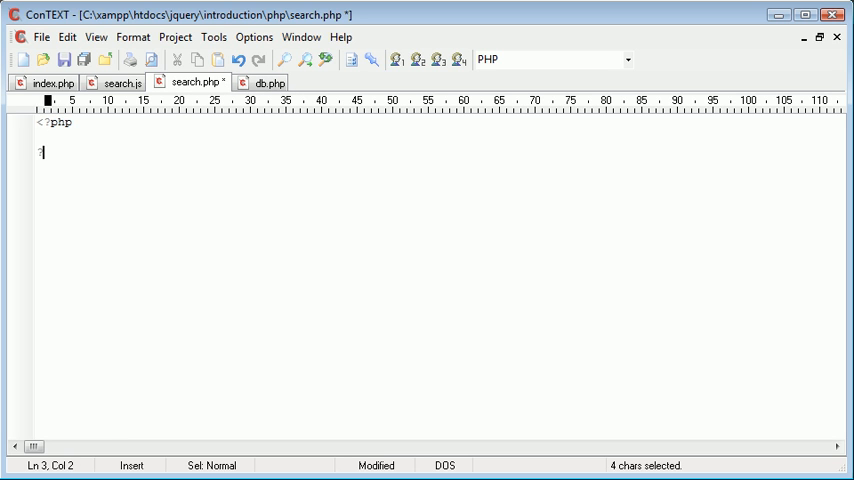
Make search.php echo the test string 'From search.php' and save it.
text(echo)
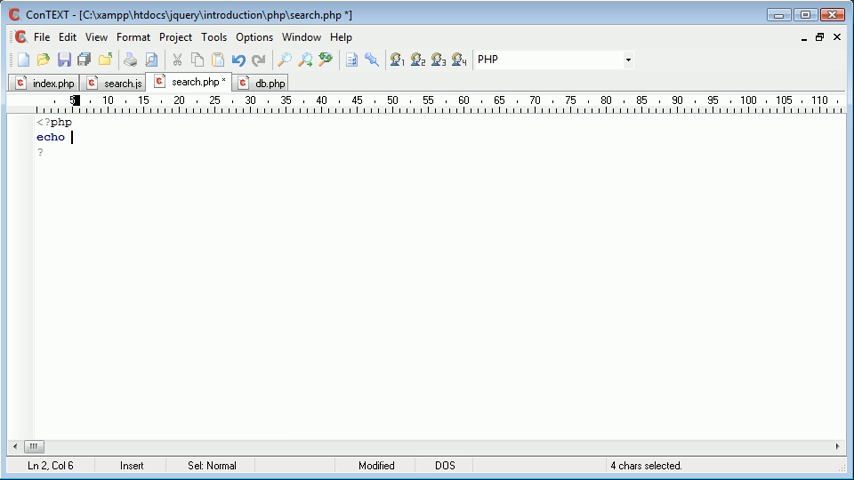
text('';)
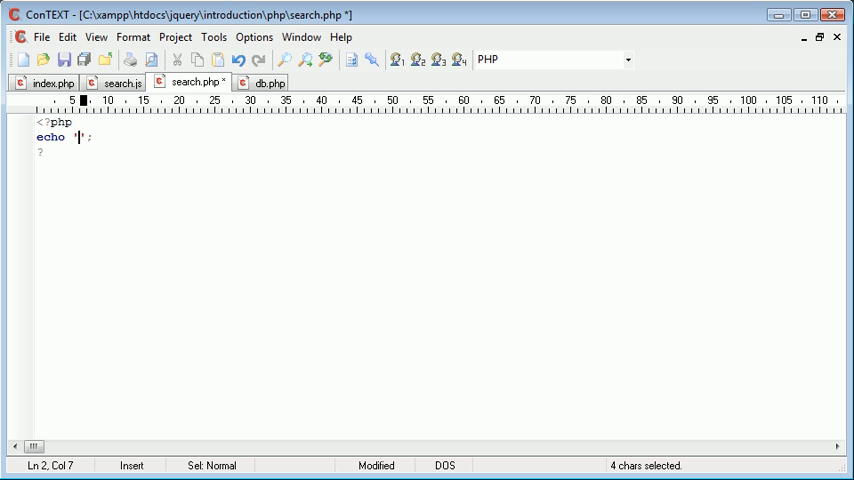
text(From sea)
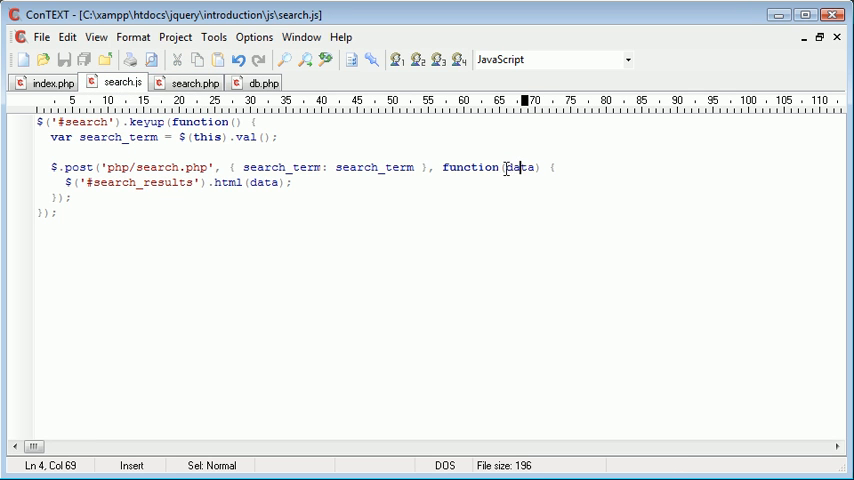
click(194, 82)
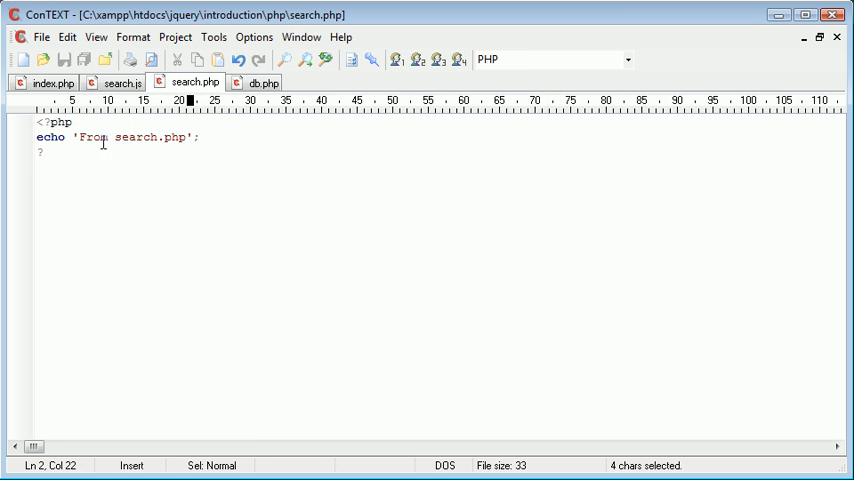